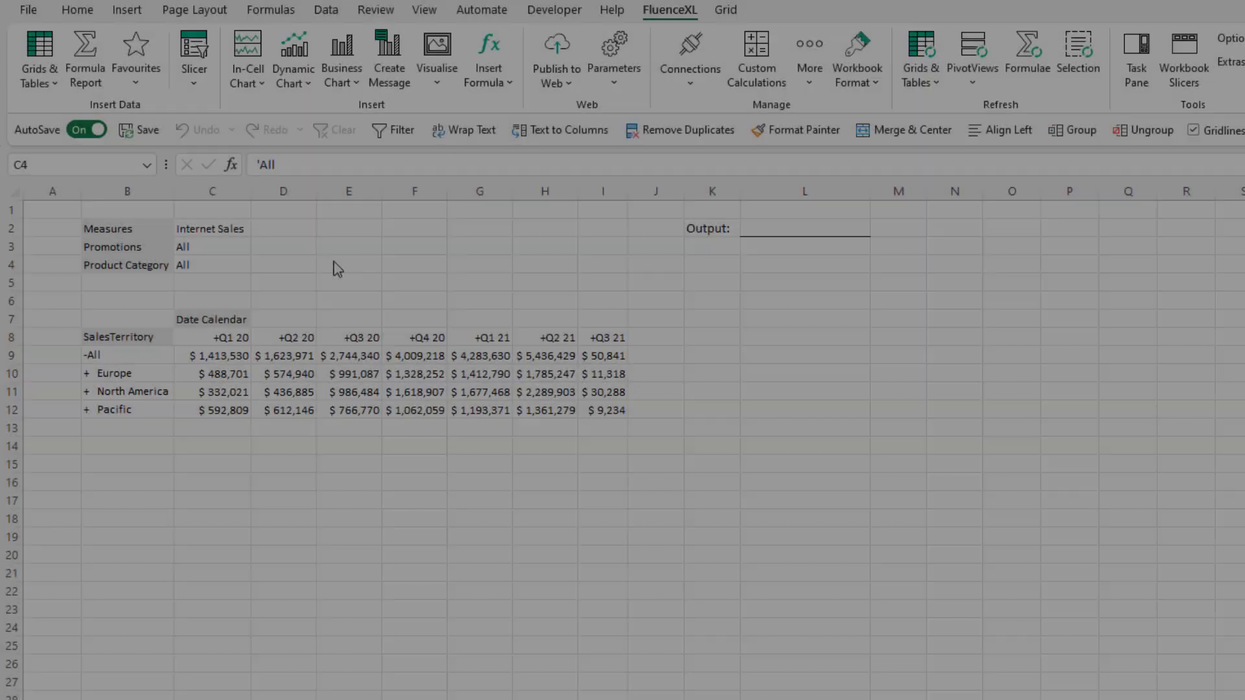
Step: Convert the Product Category filter cell C4 into a FluenceXL dropdown slicer showing All
click(213, 265)
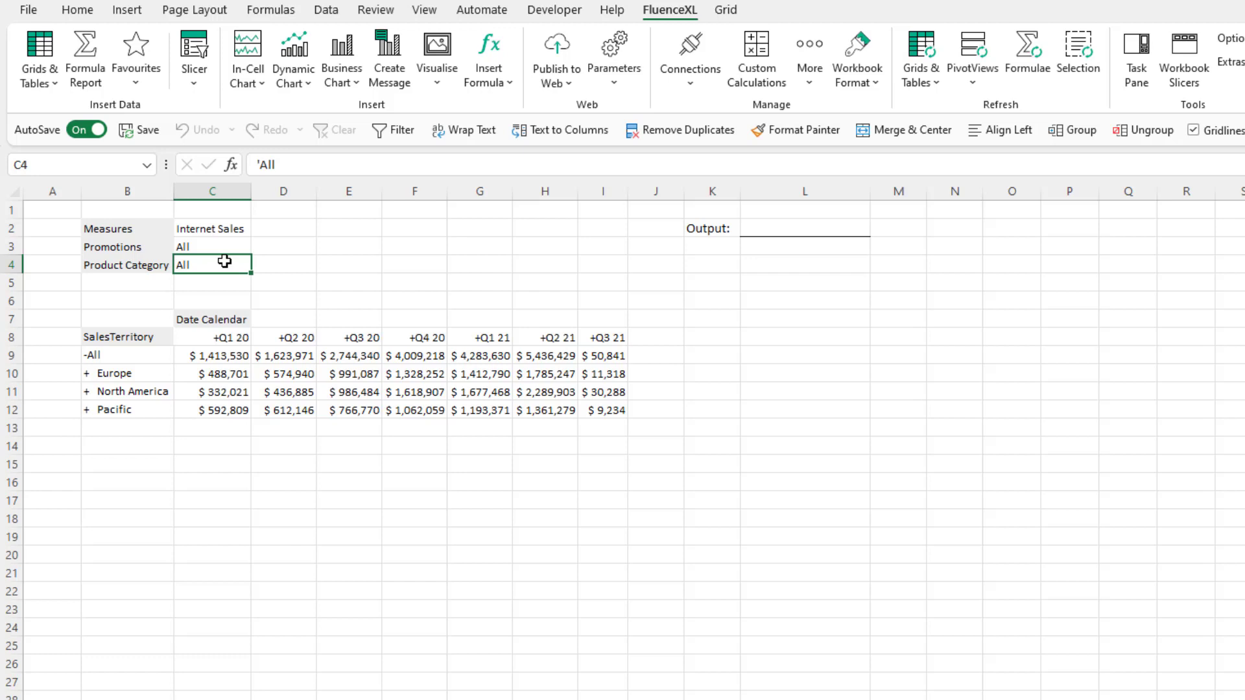
right_click(212, 264)
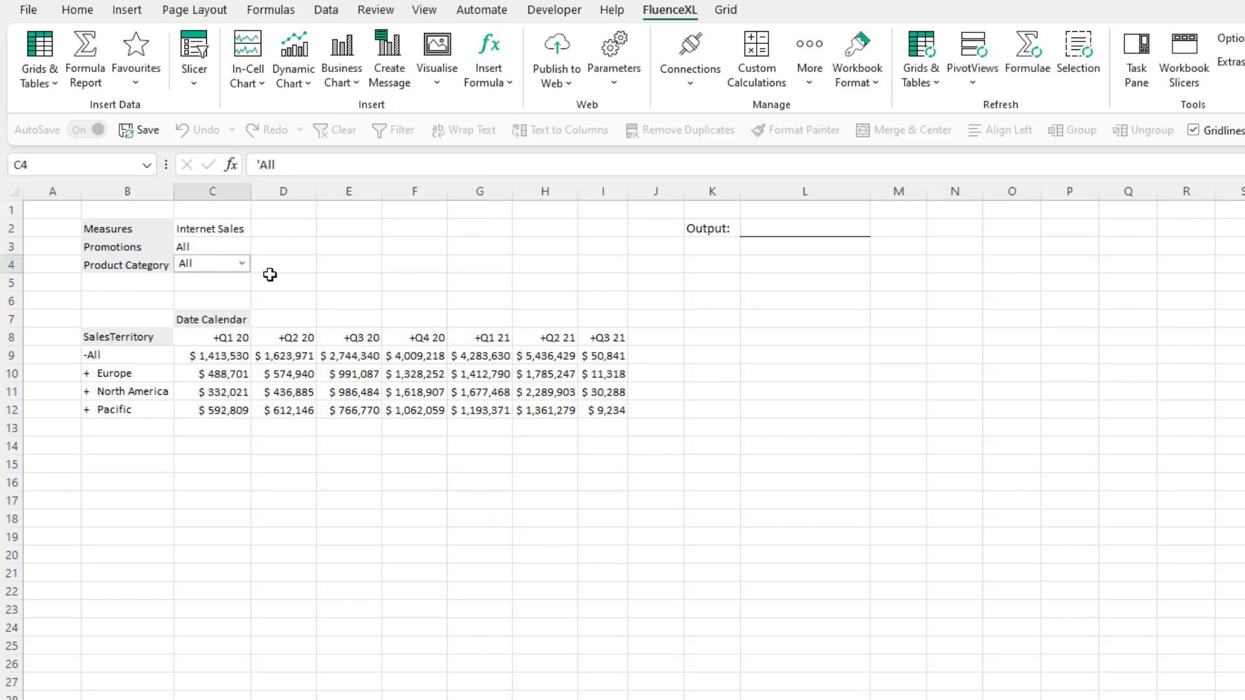
Step: Expand All > Bikes > Touring Bikes in the slicer and select Touring-1000 Blue, 46
click(241, 264)
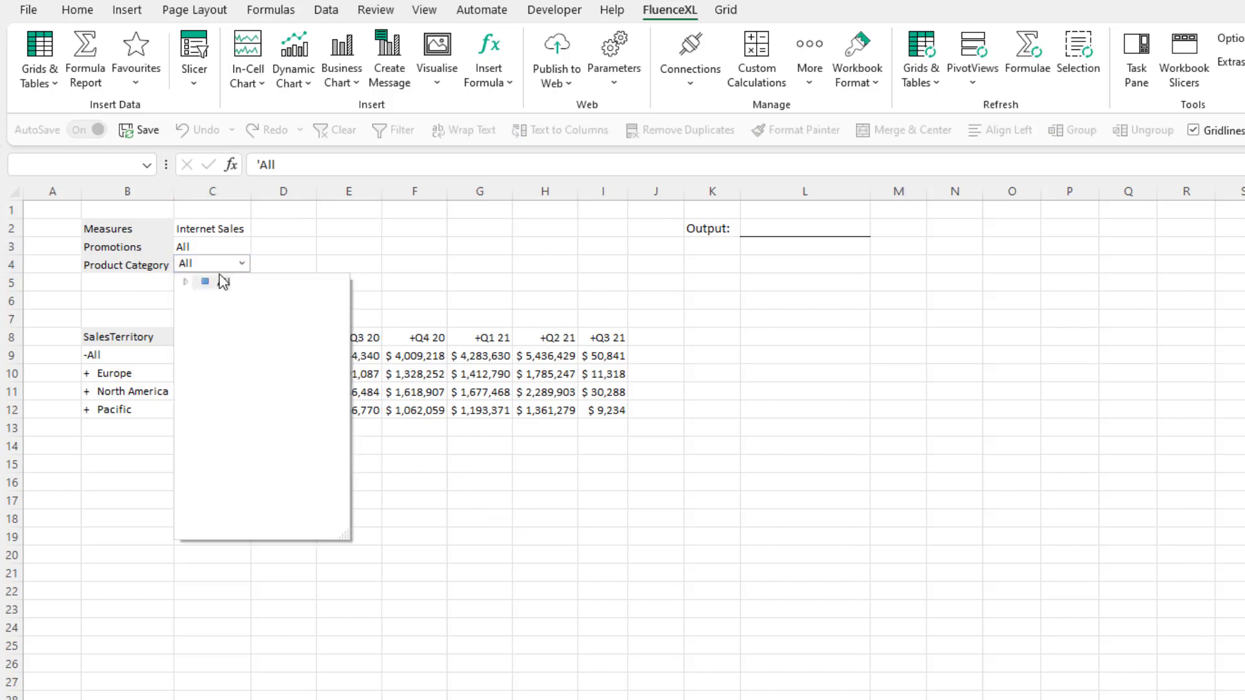
click(186, 281)
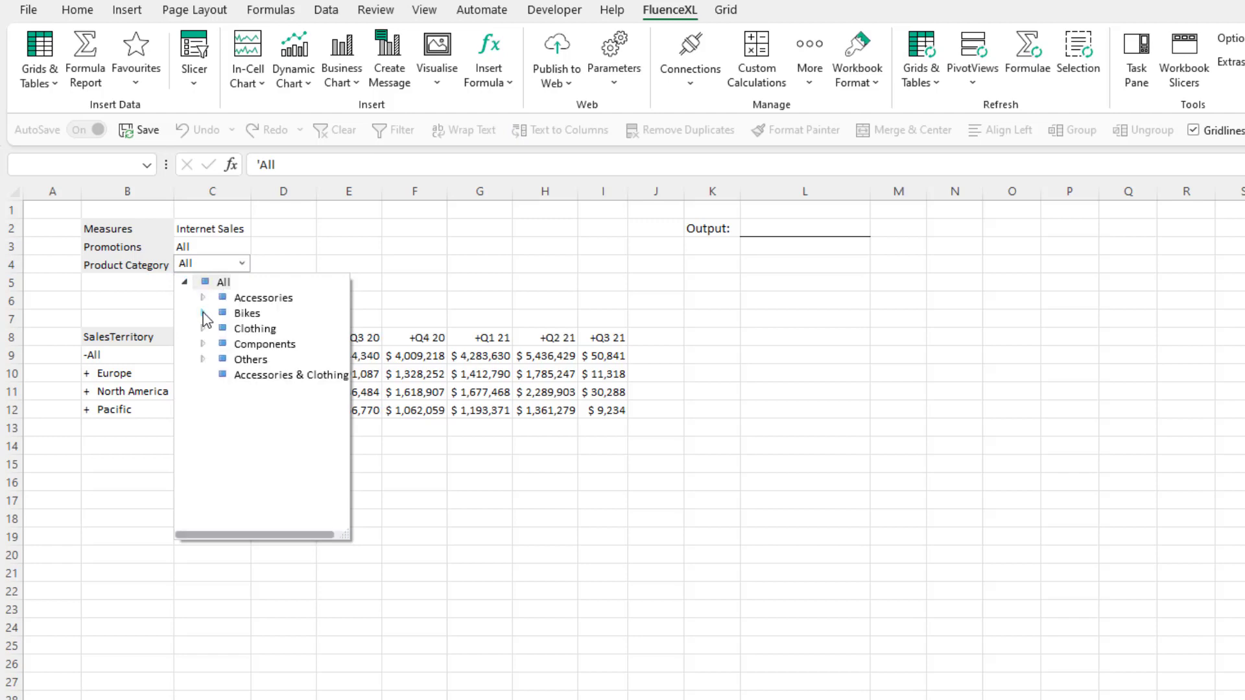
click(202, 313)
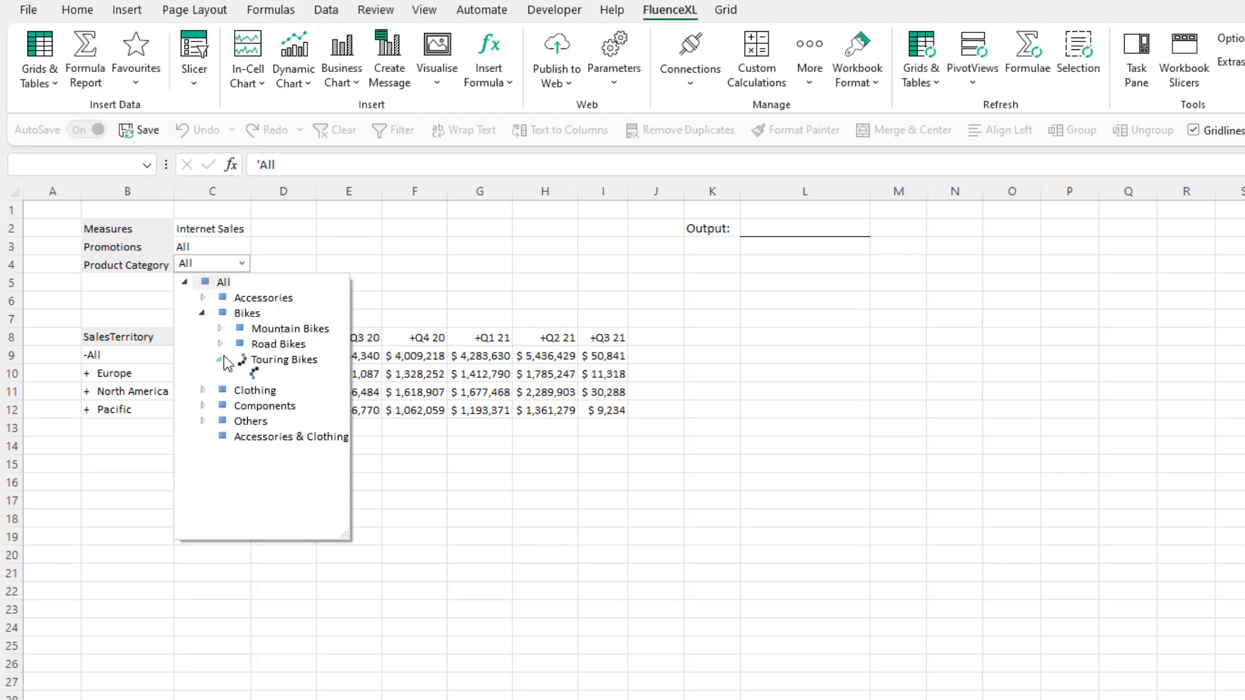
click(219, 359)
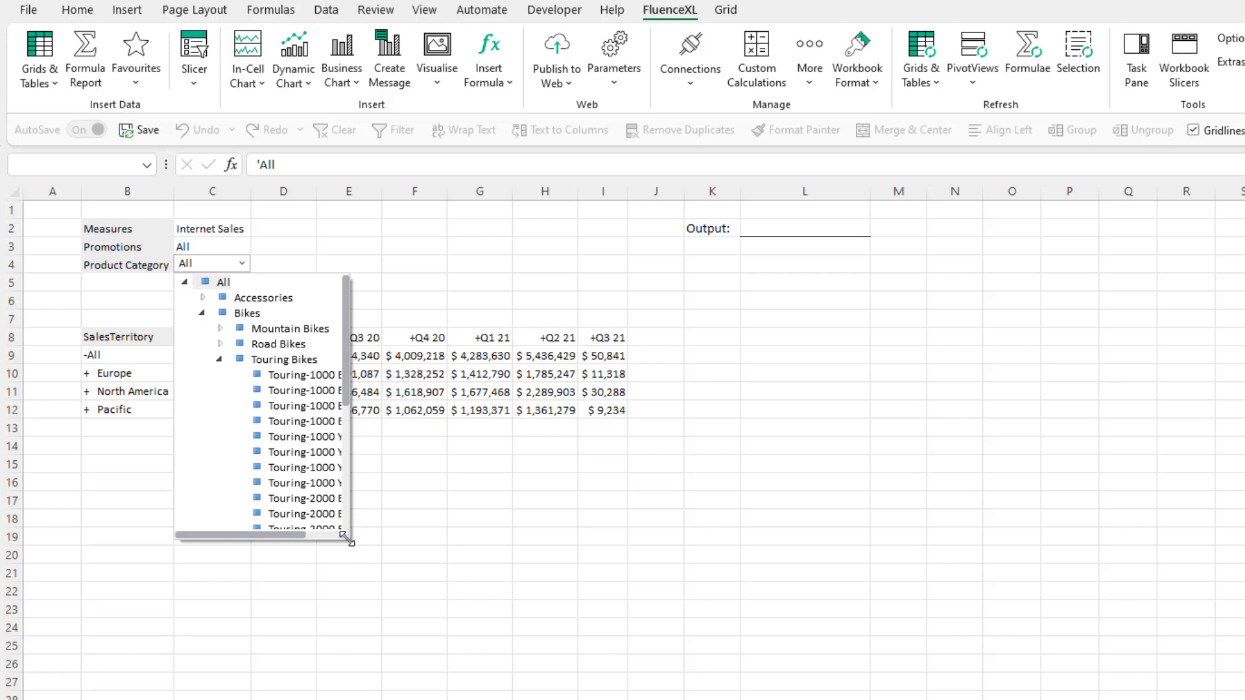
drag(347, 539, 513, 591)
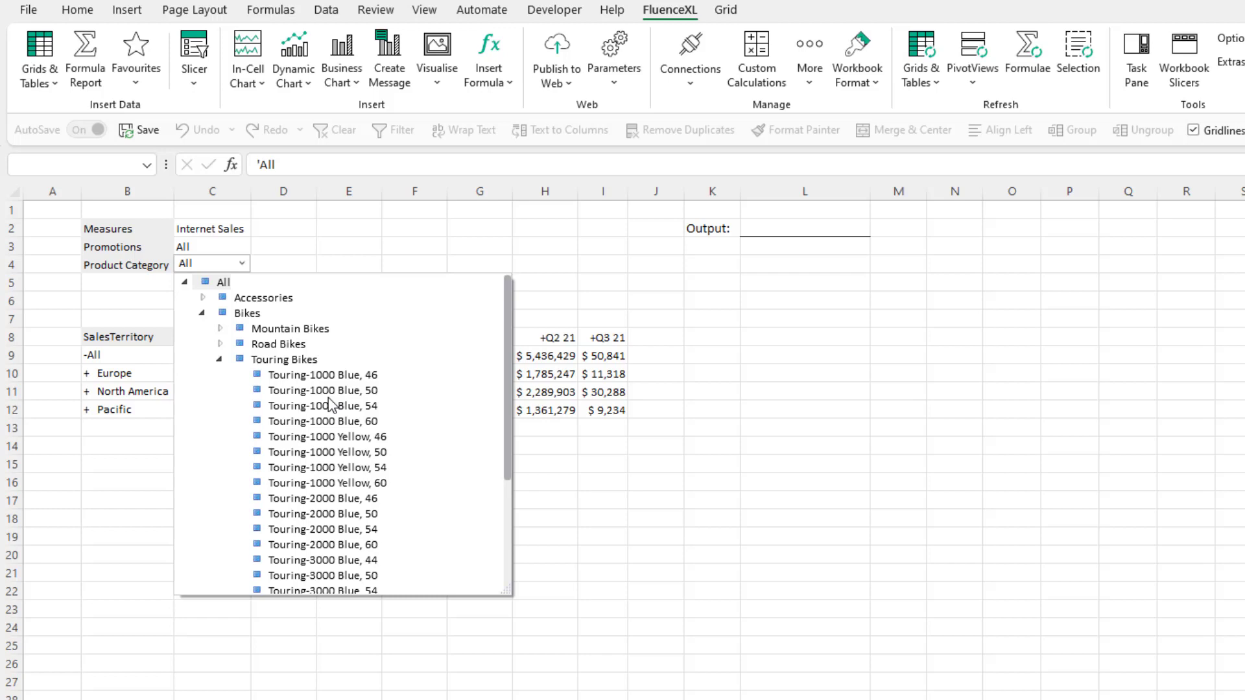
mouse_move(325, 391)
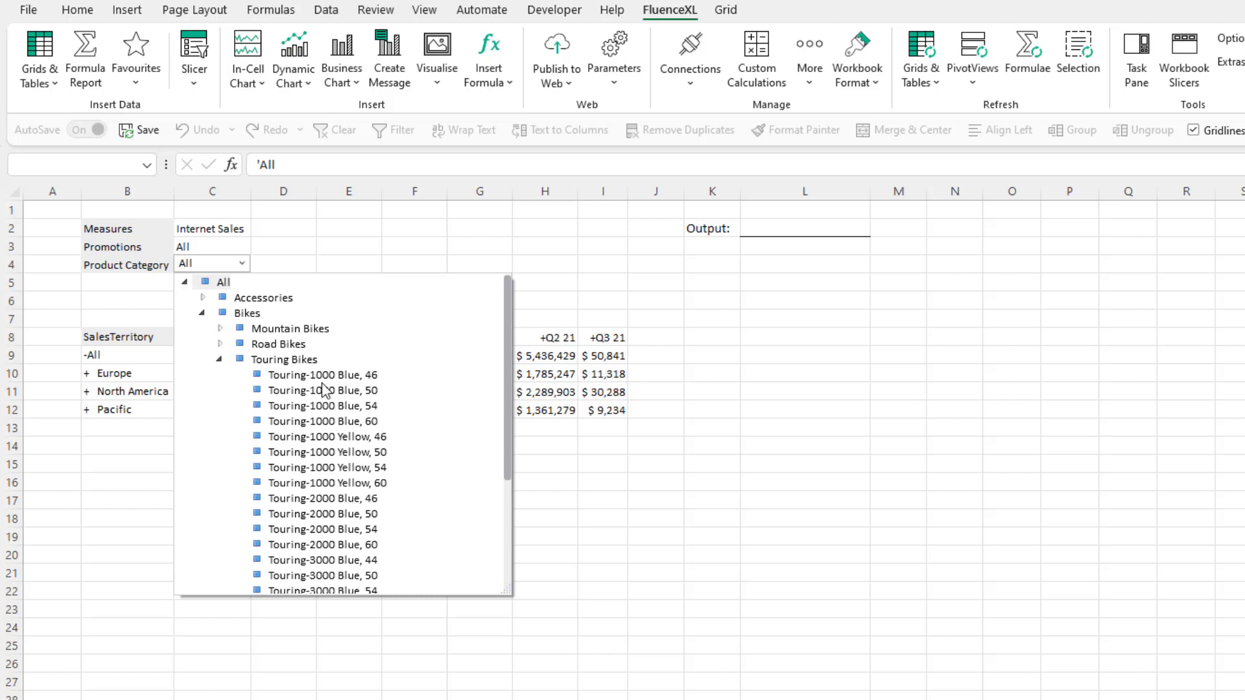
click(323, 374)
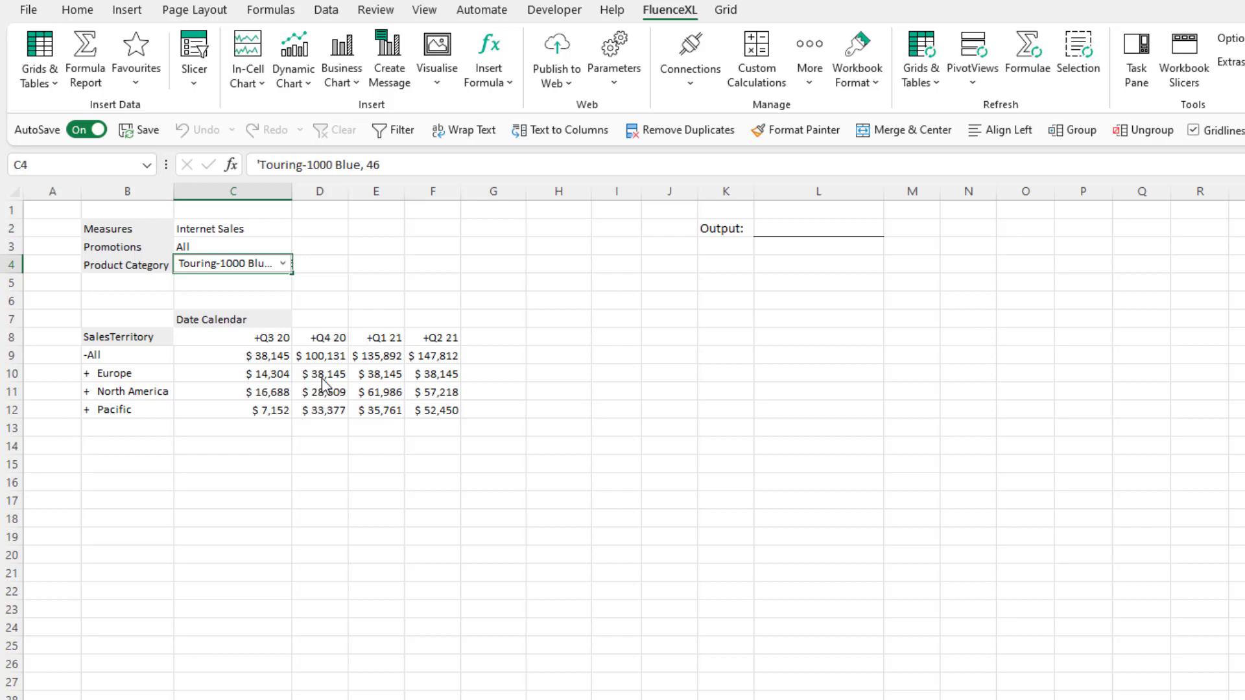
Step: Use Move/Size on the slicer and mark the larger cell area it should cover
right_click(227, 263)
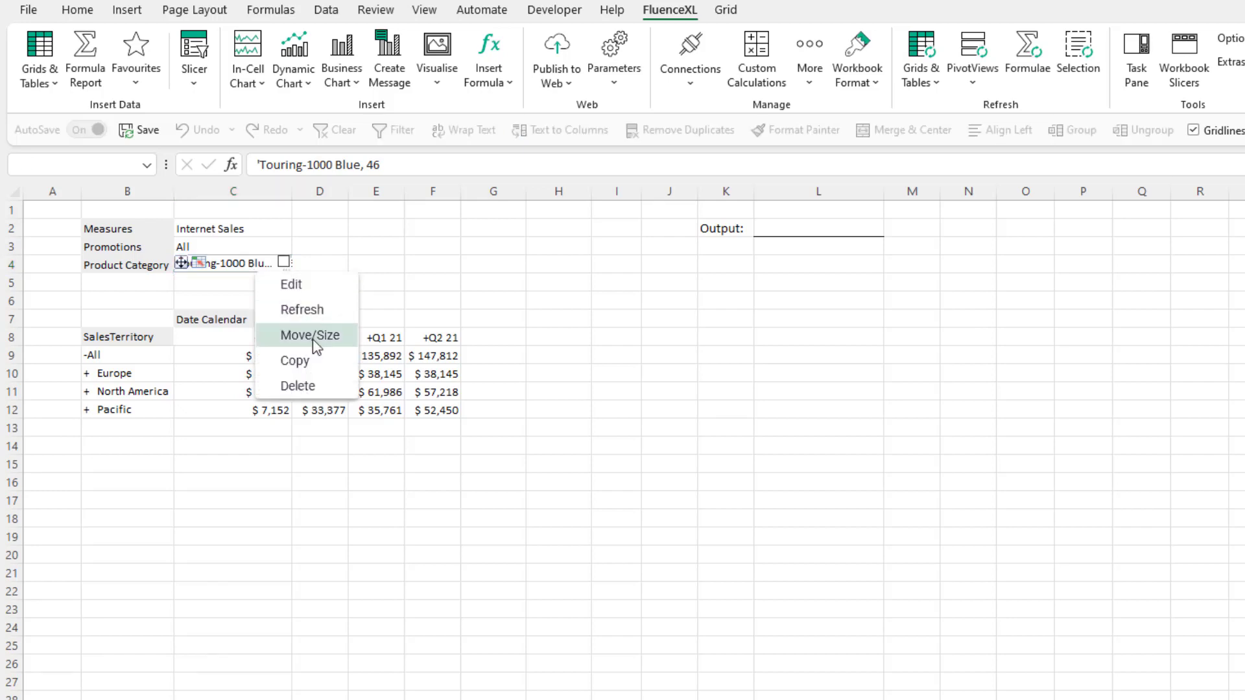
click(309, 335)
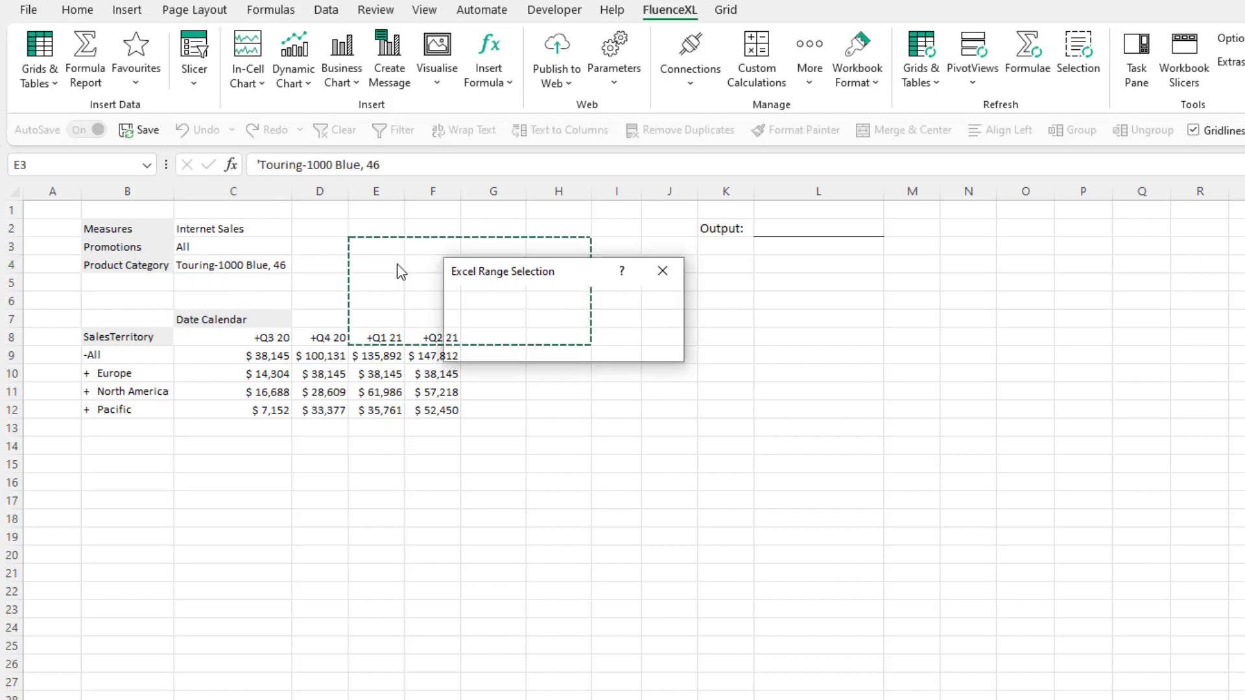
click(663, 271)
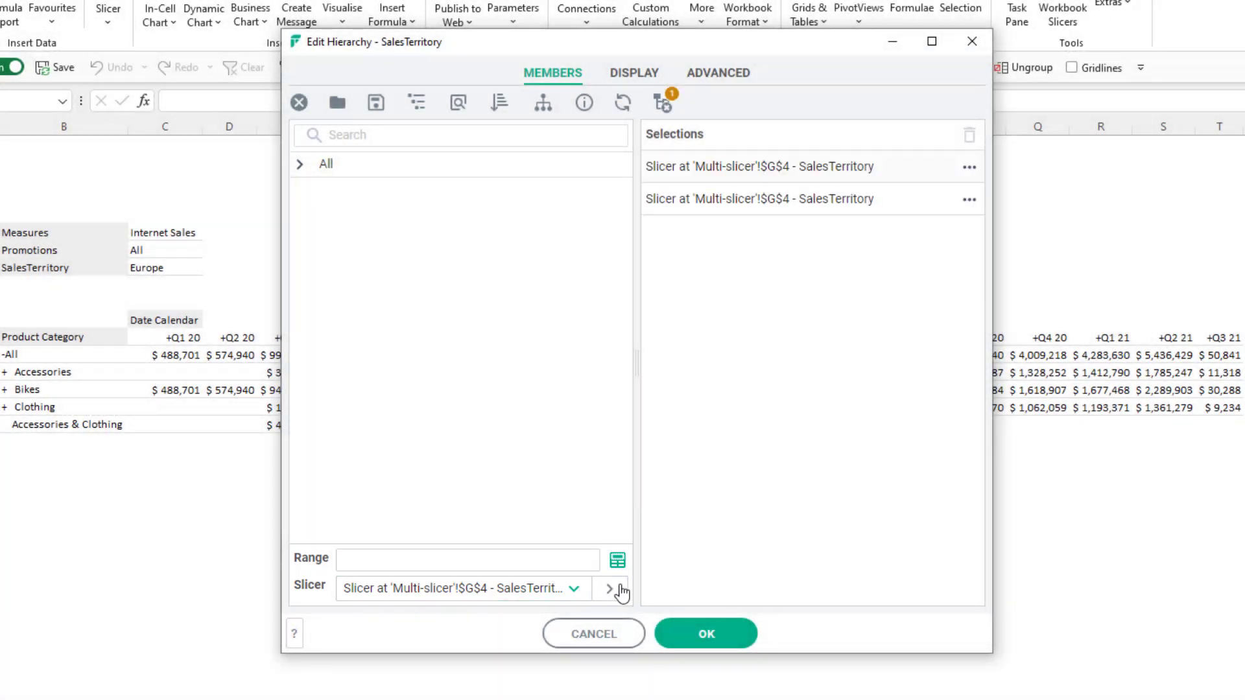
Step: Set the linked slicer selection to use the member's children, confirm, and pick a sales territory
click(968, 200)
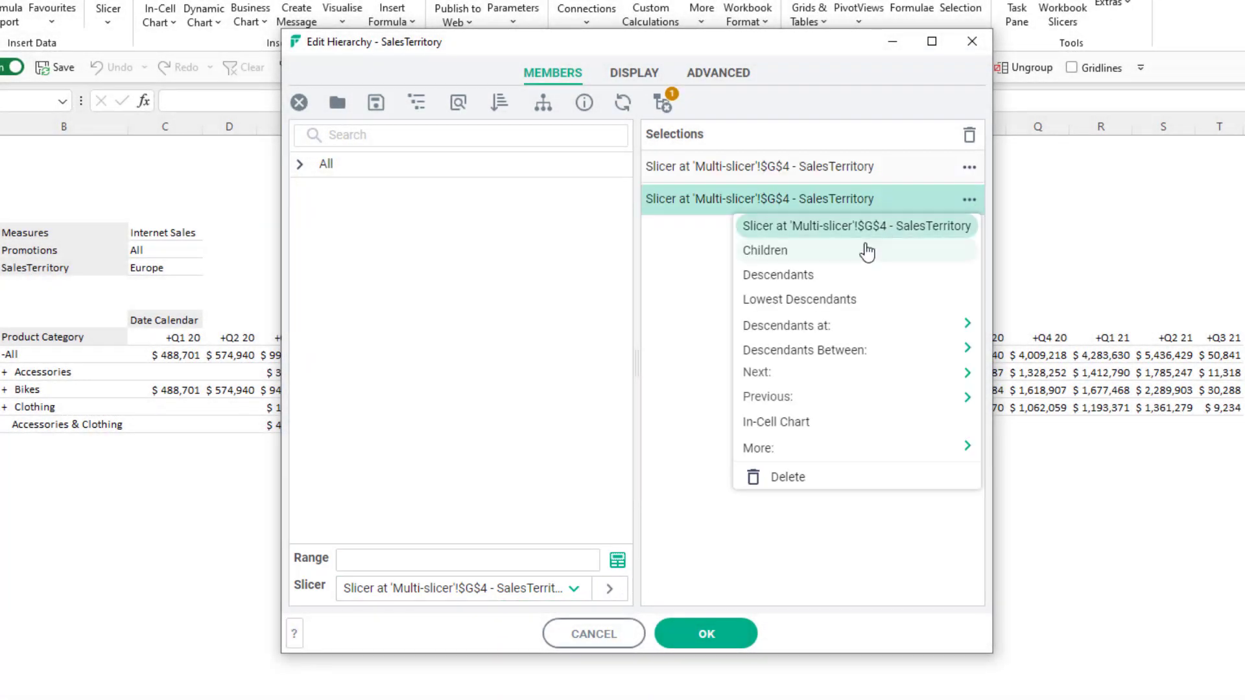
click(765, 250)
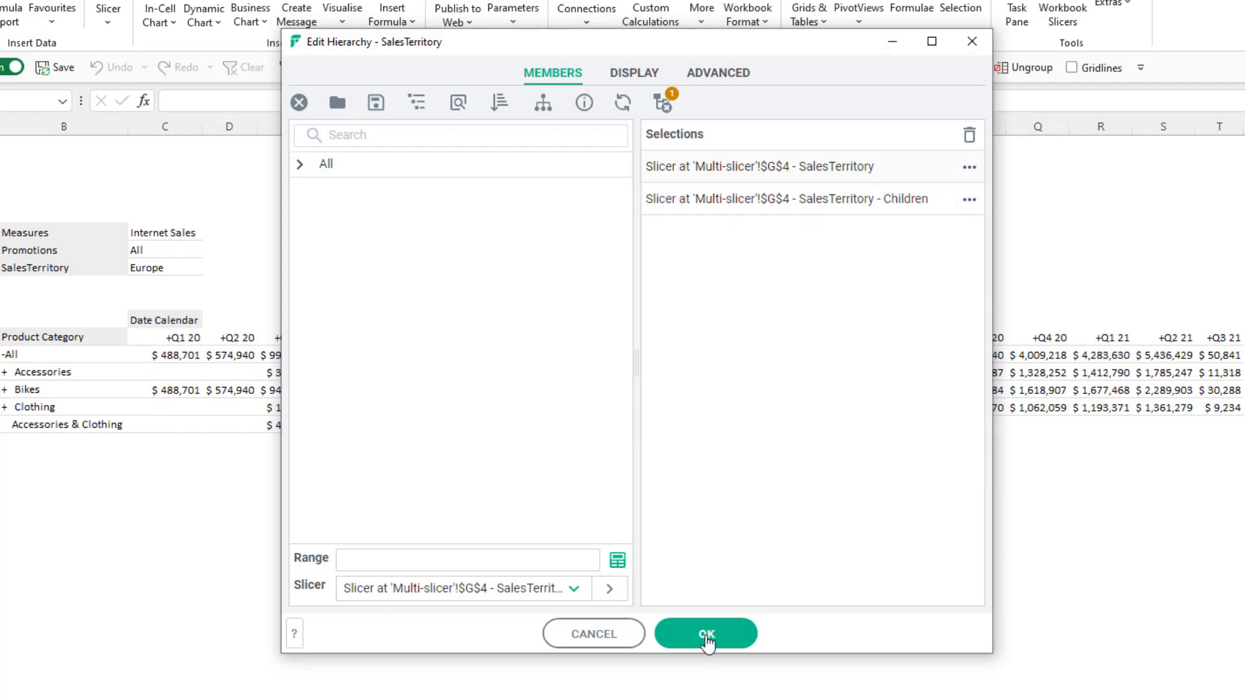
click(707, 633)
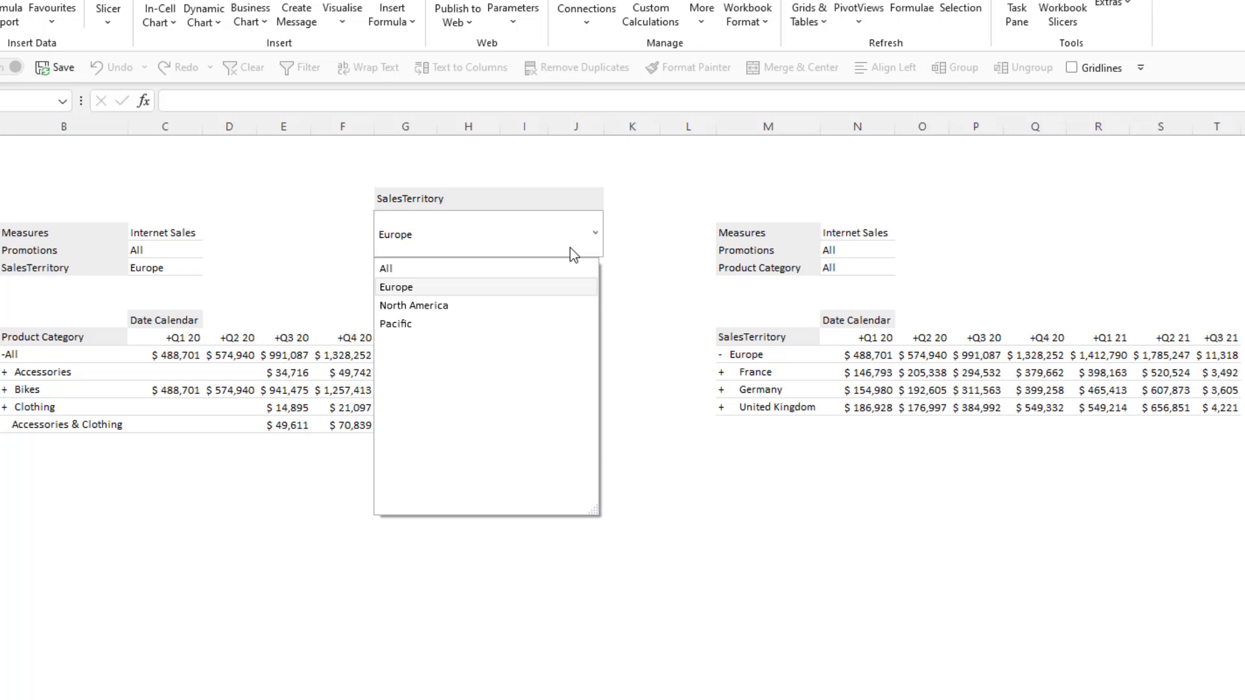
click(414, 305)
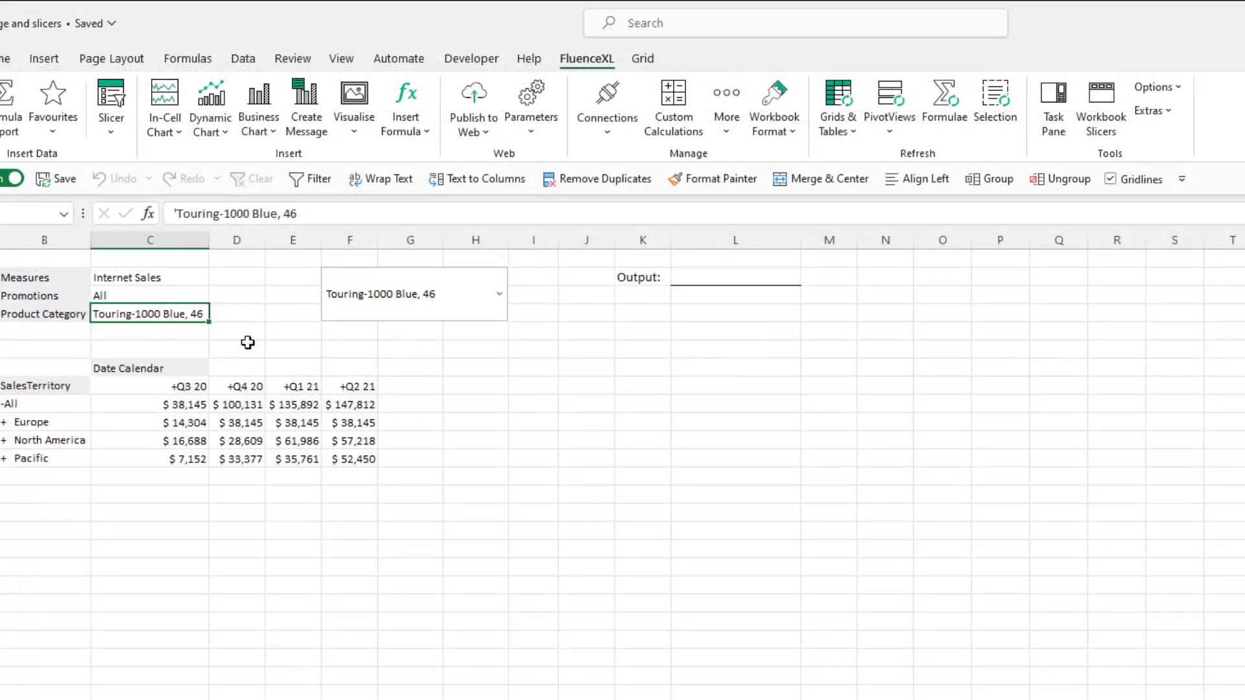
Step: Start an Insert Hierarchy Slicer for Product Category and expand All in the Members pane
click(387, 304)
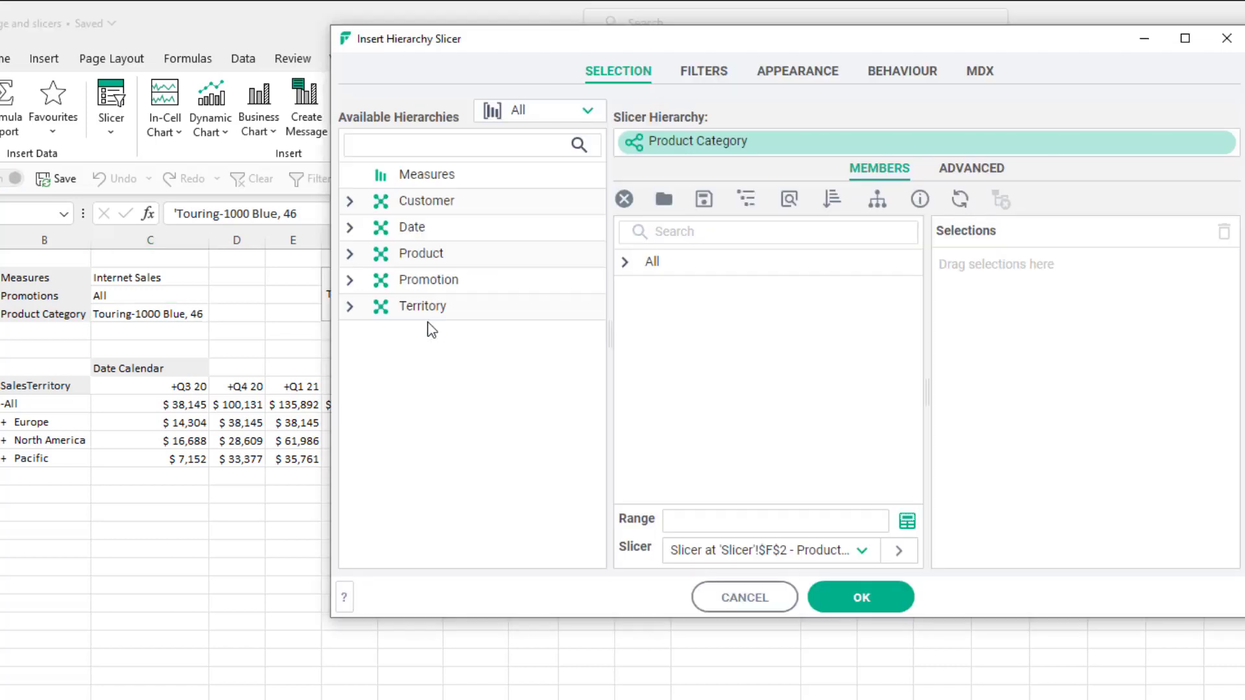
mouse_move(678, 312)
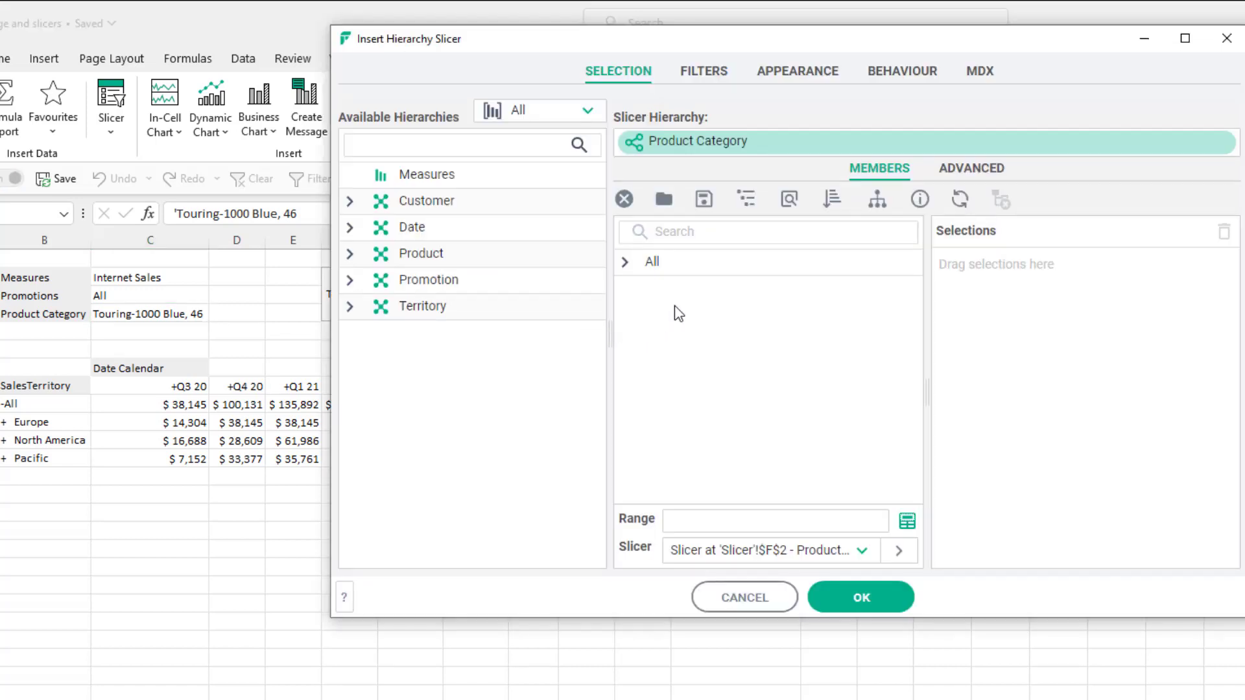
mouse_move(718, 290)
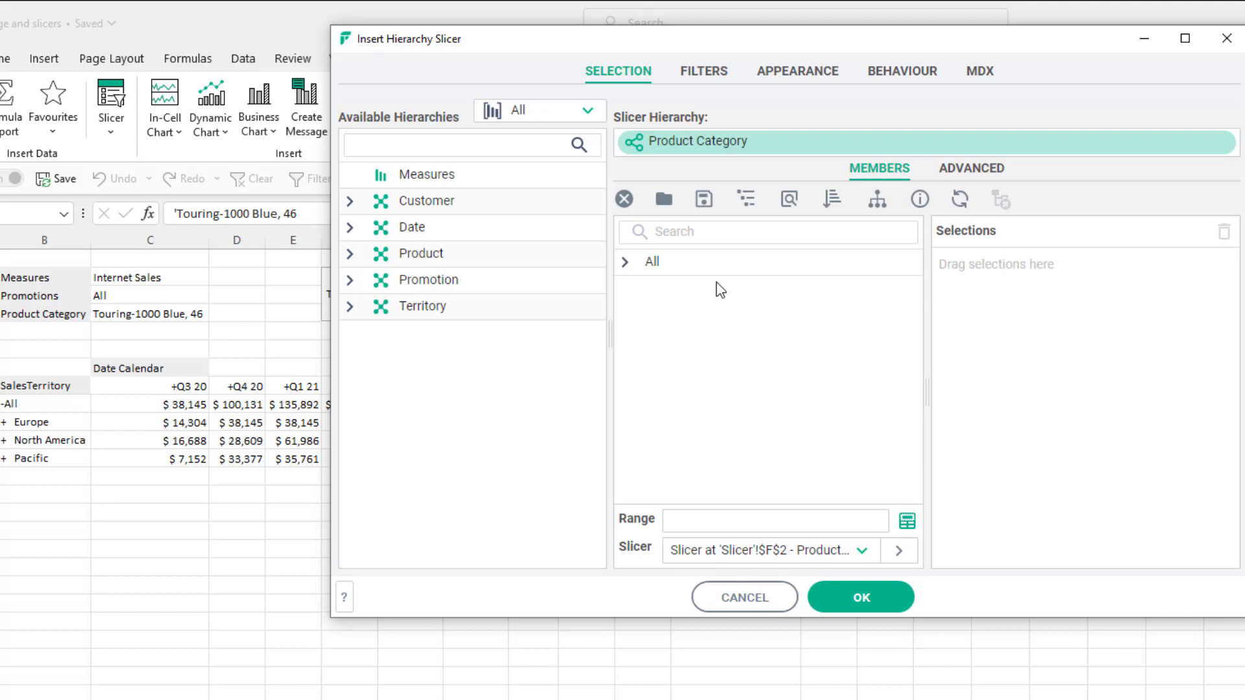
click(624, 262)
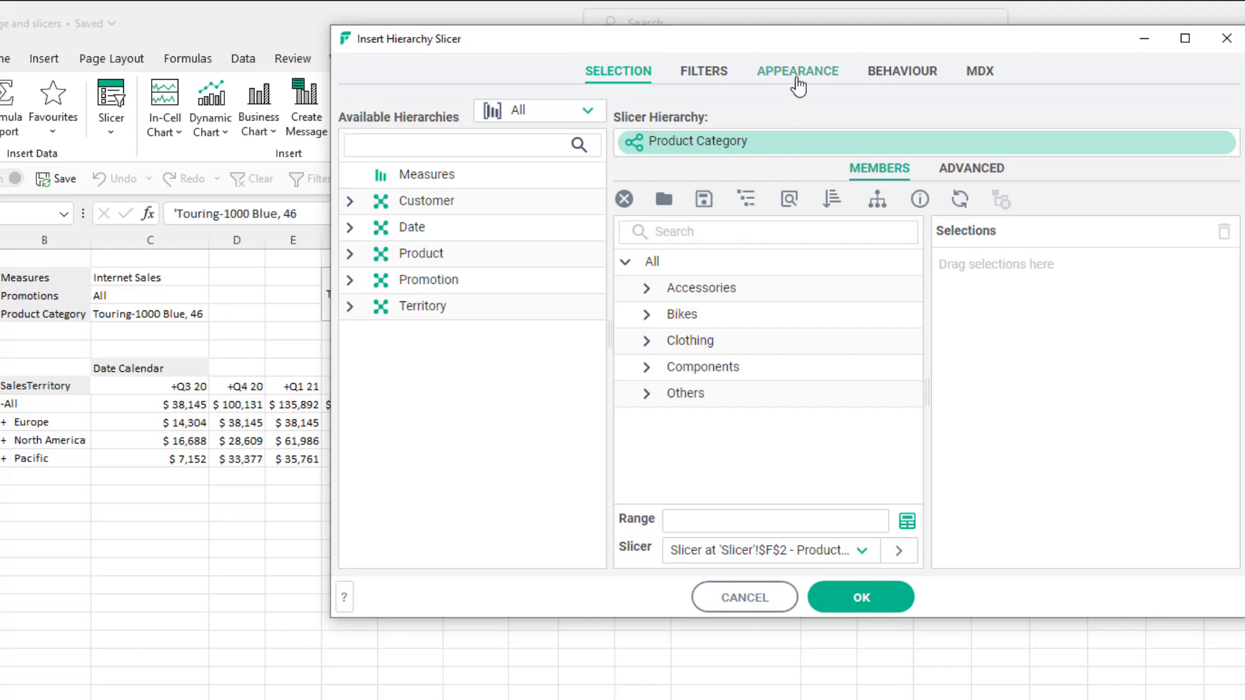
Step: On Appearance, name the slicer Product and turn on Show title bar
click(799, 71)
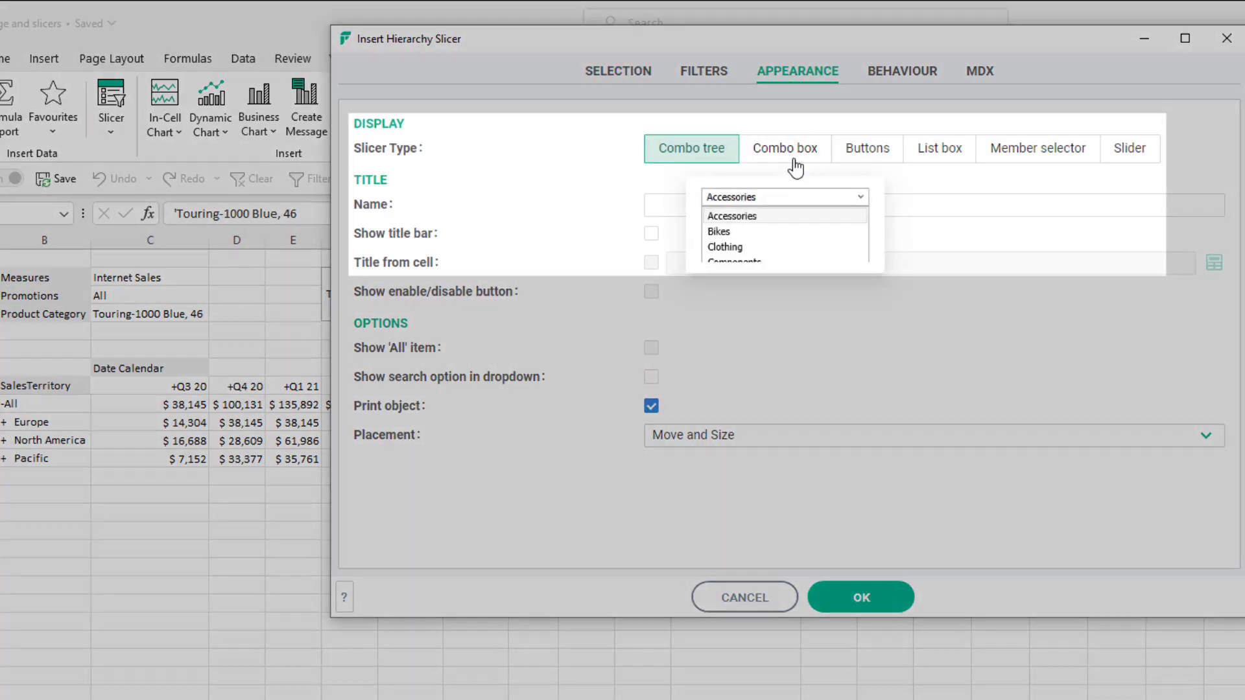
click(866, 148)
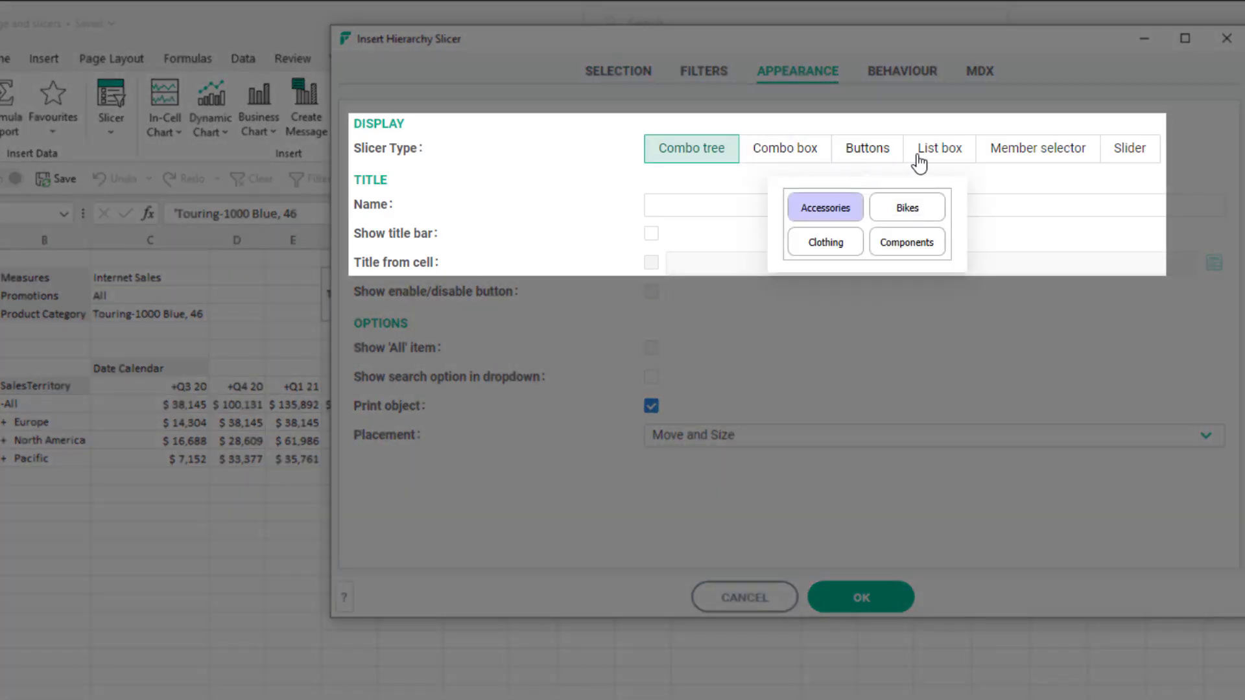
mouse_move(1048, 156)
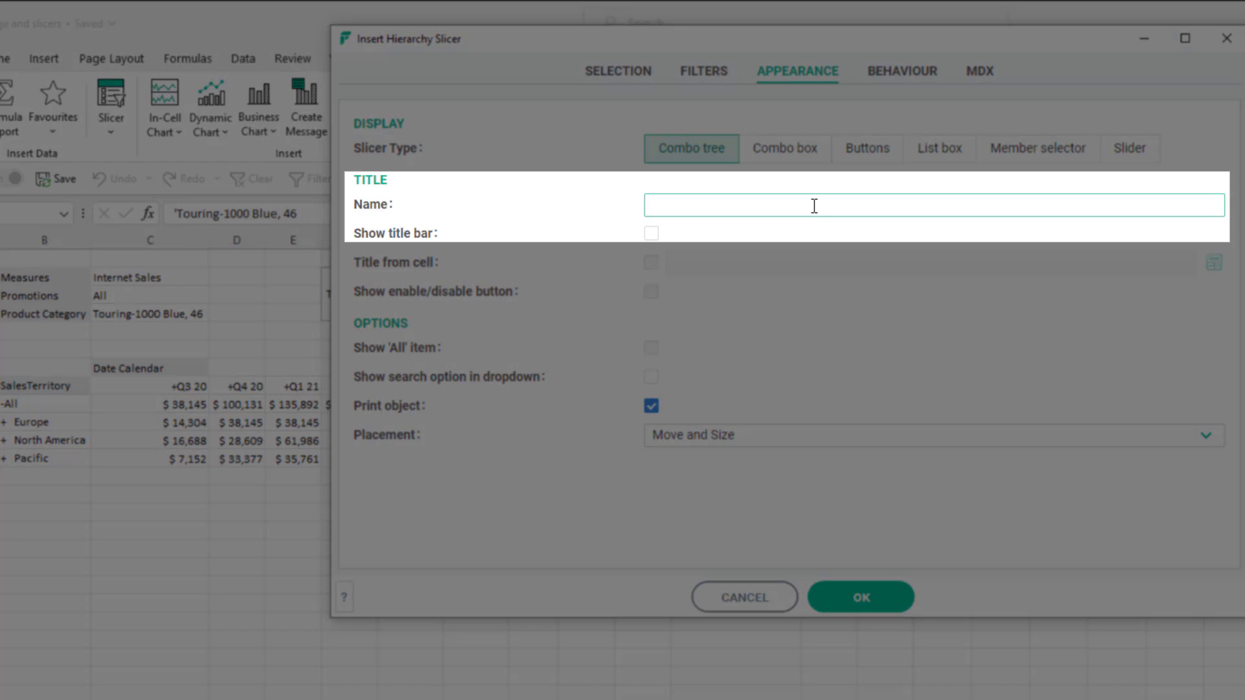
text(Prod)
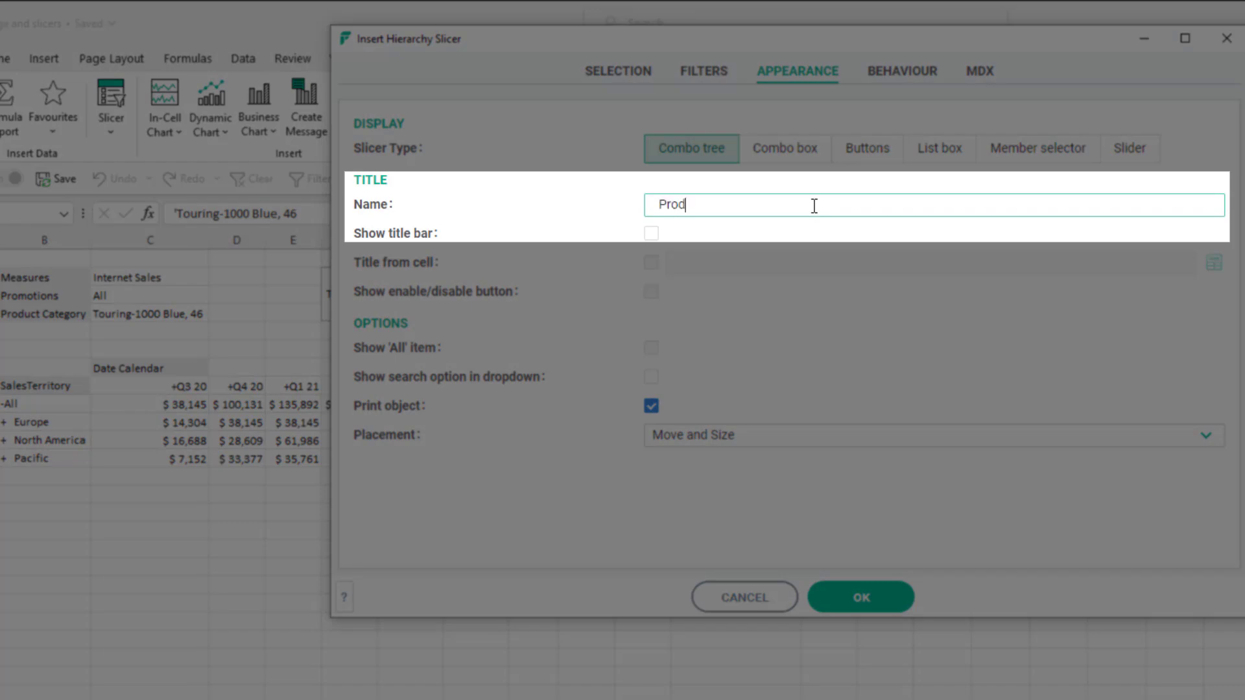
text(uct)
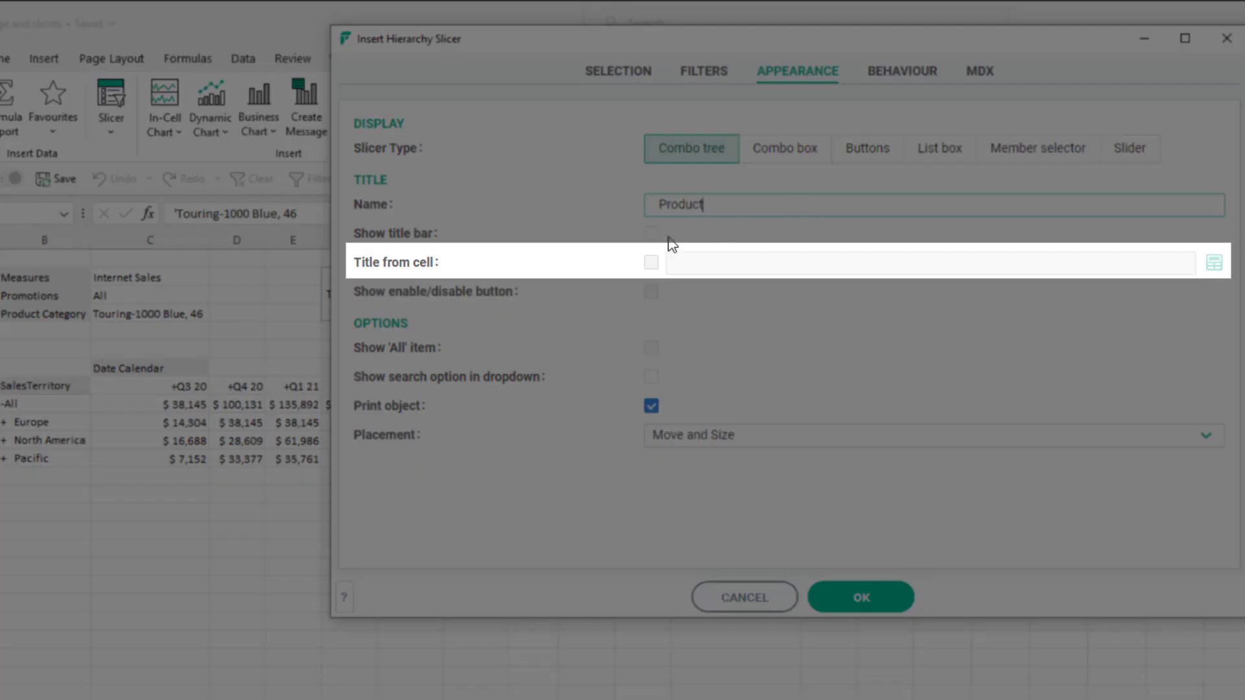
click(651, 234)
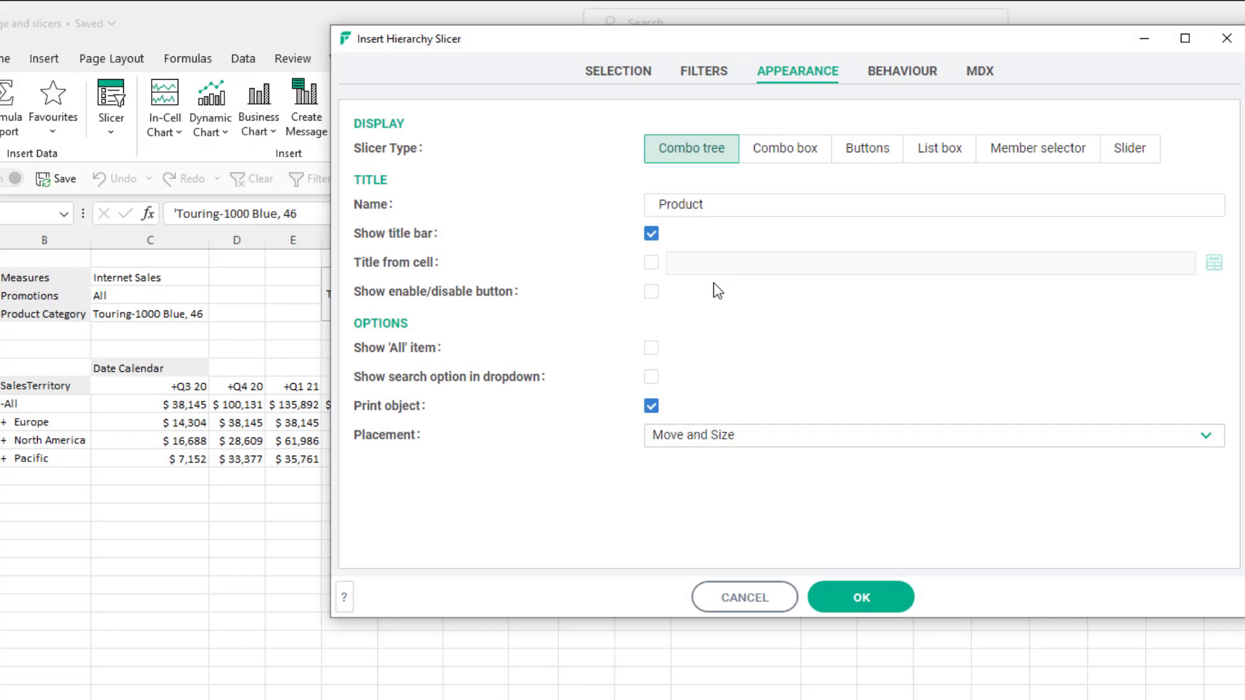
mouse_move(898, 90)
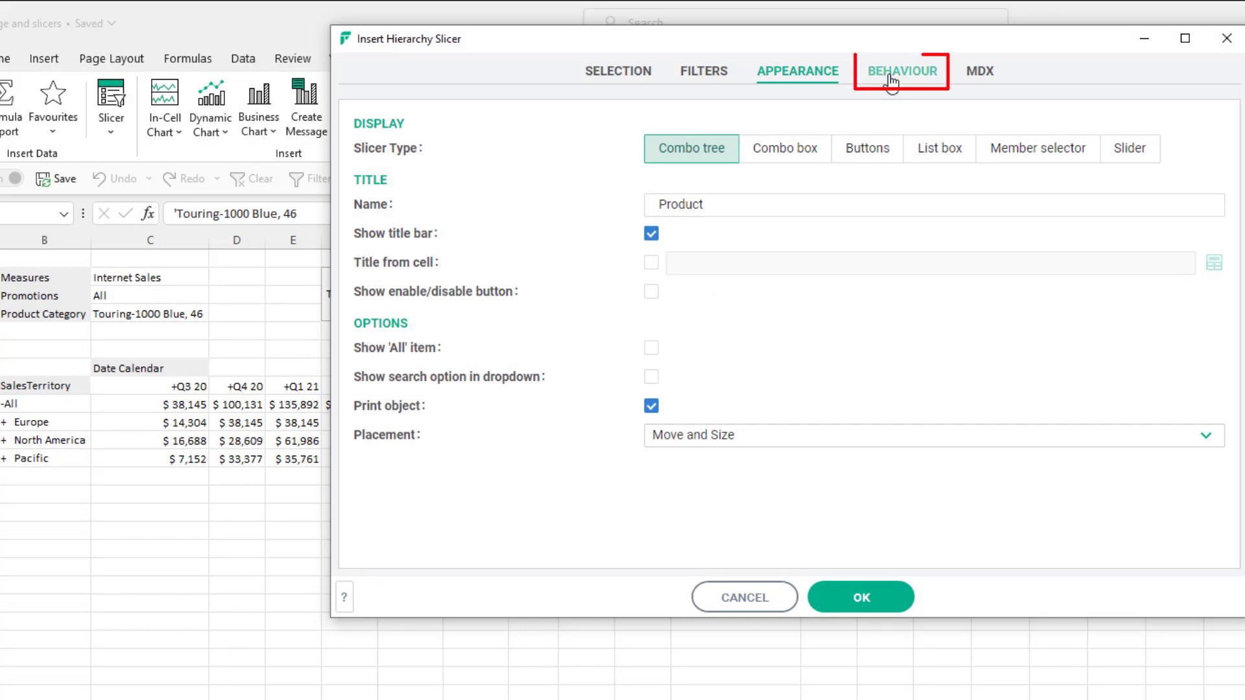
Step: Enable multi-select, output captions to range L2:L13, and turn on Stop tree at level
click(903, 70)
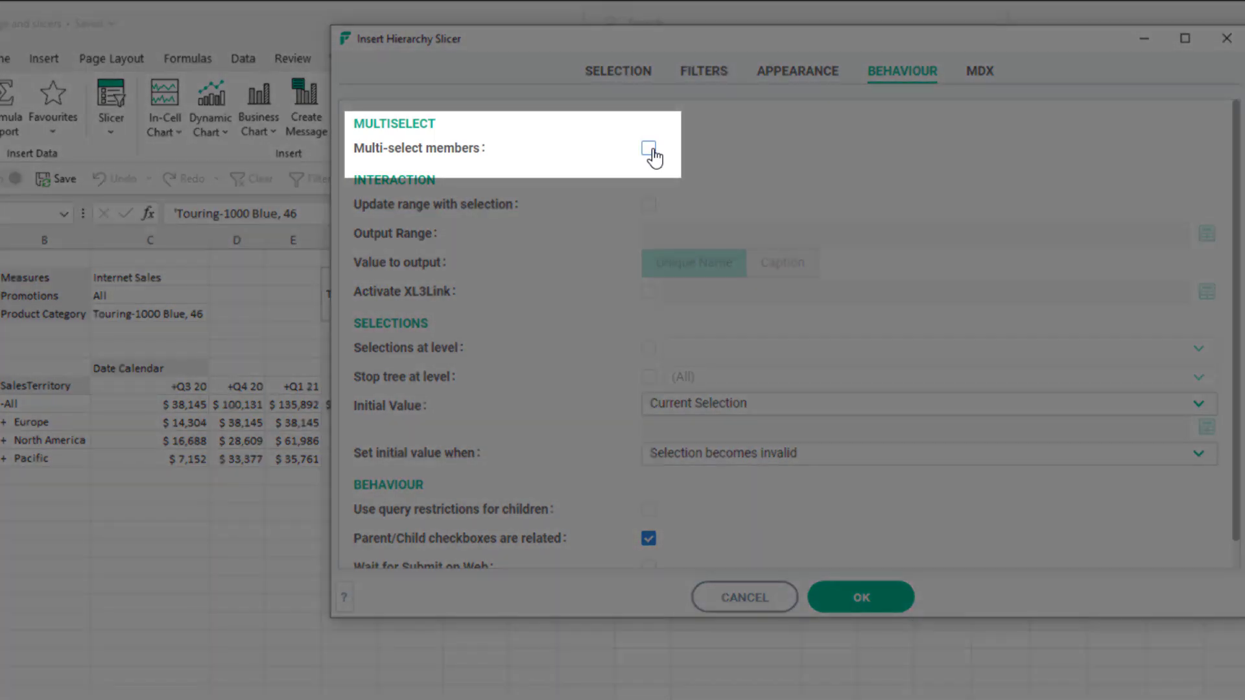
click(648, 146)
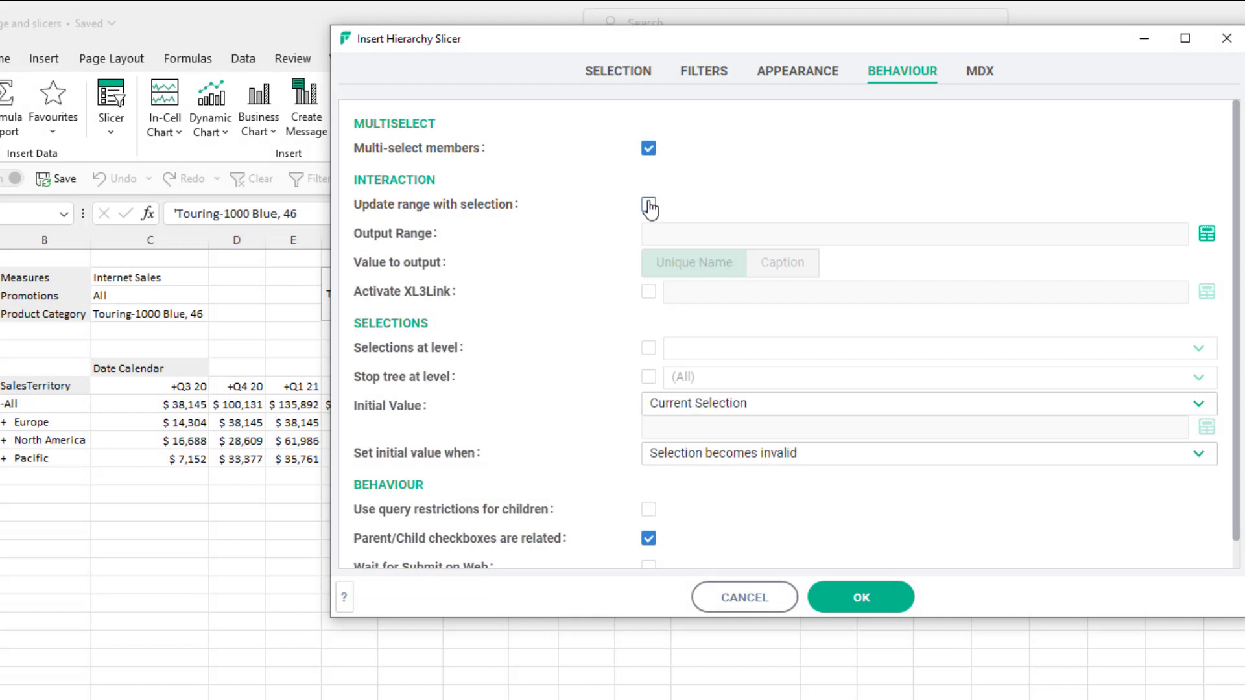
click(862, 596)
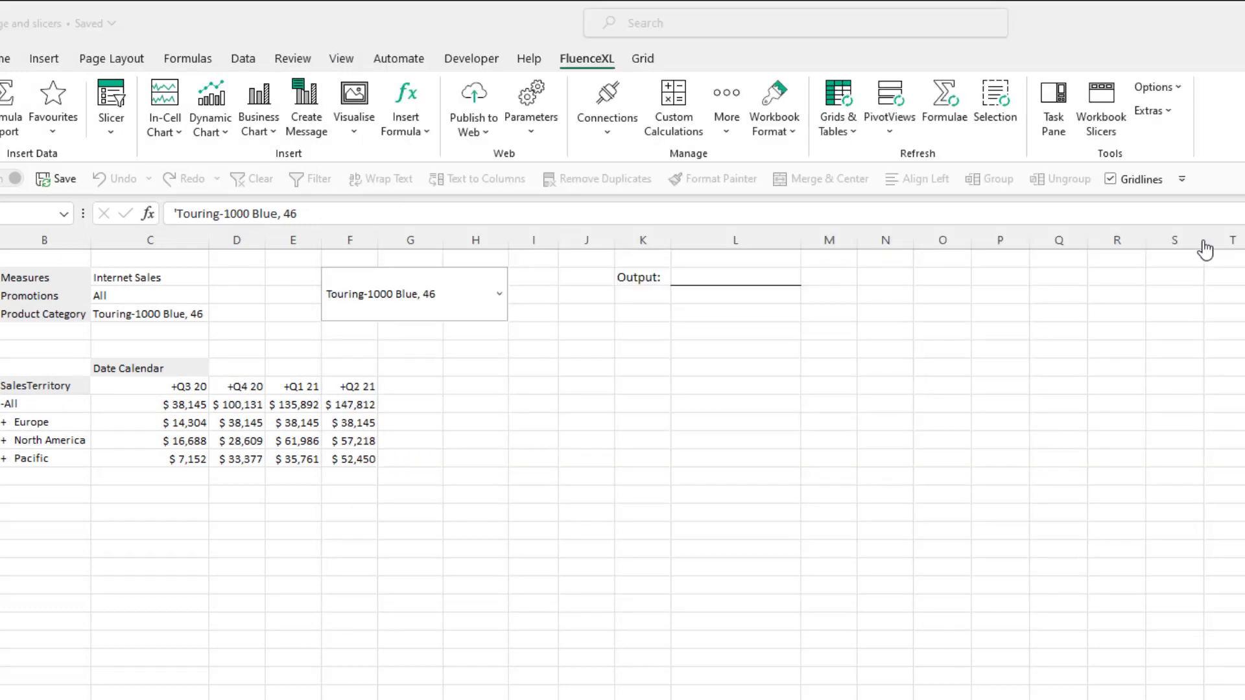
drag(735, 276, 734, 476)
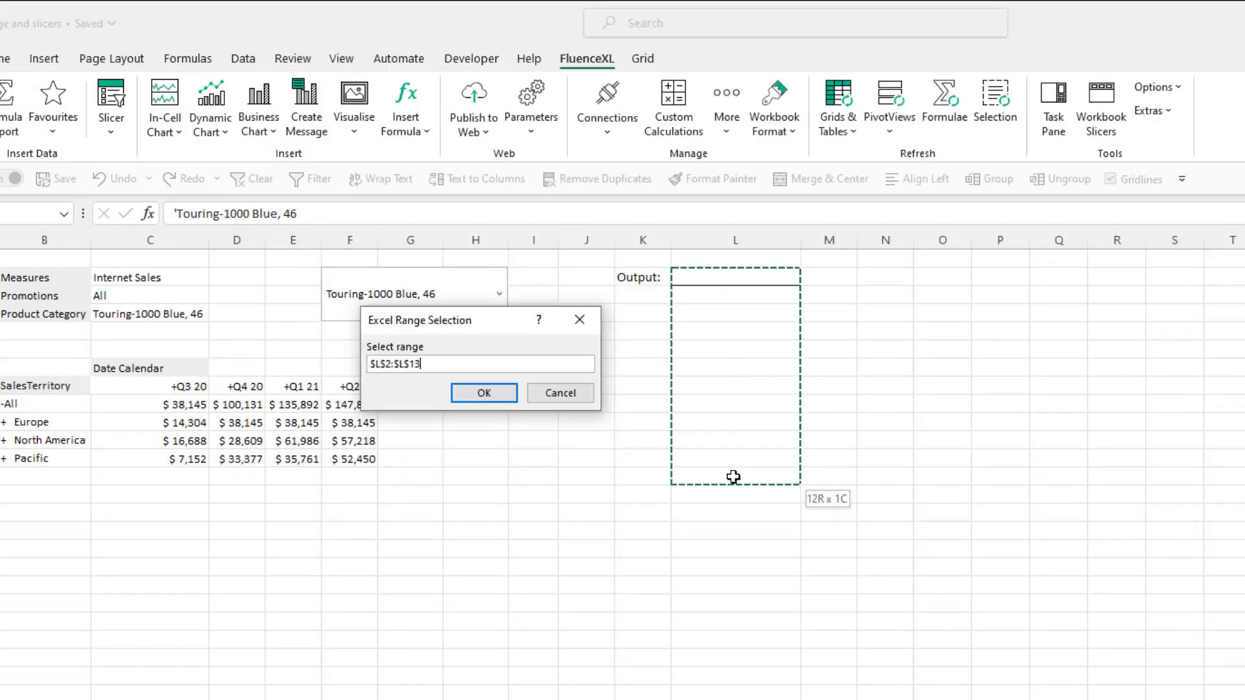
click(484, 393)
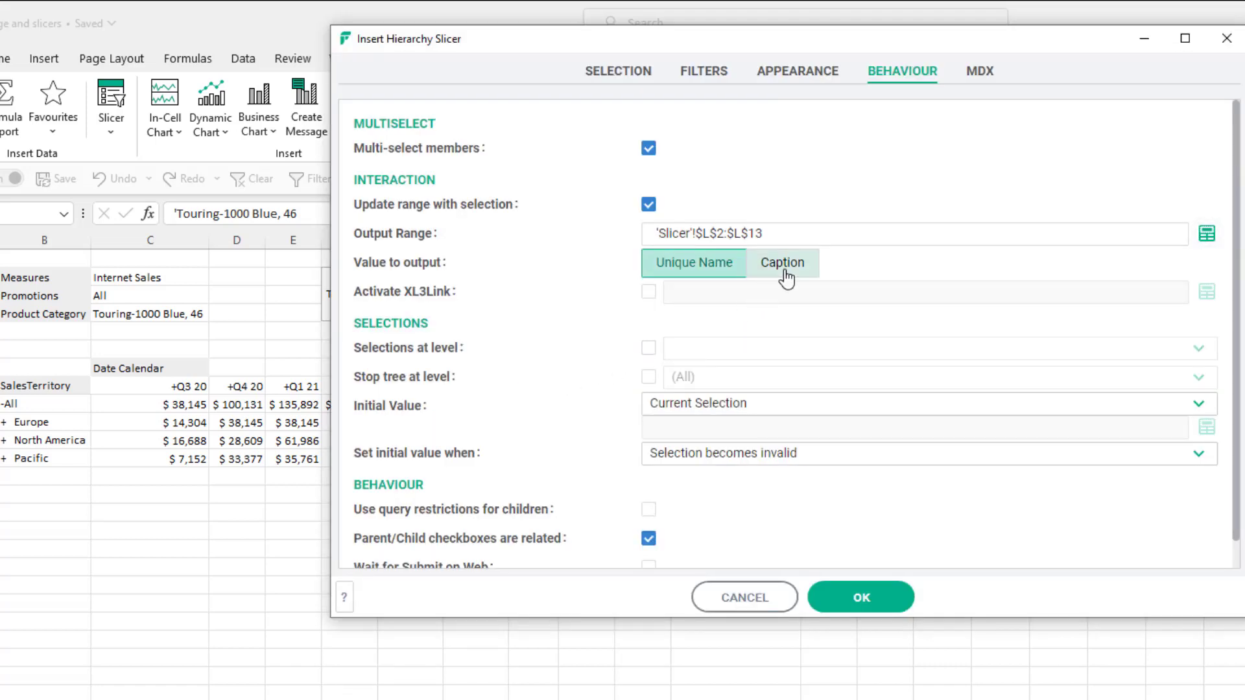
click(782, 262)
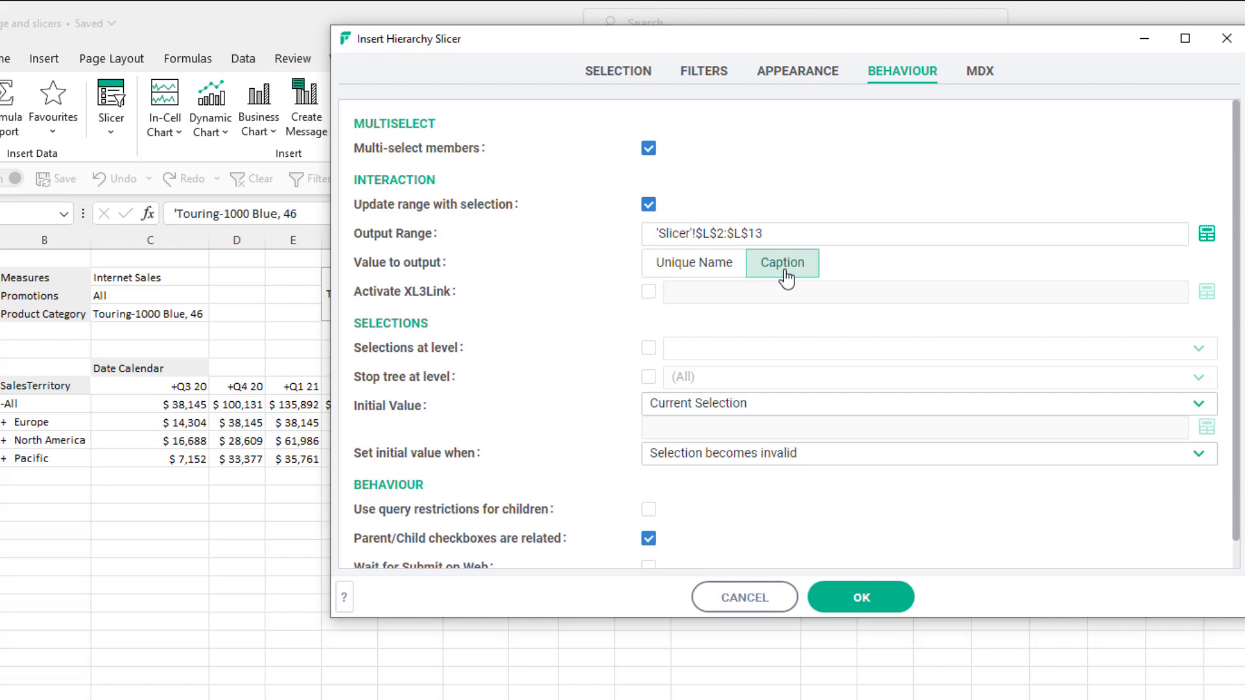
mouse_move(656, 397)
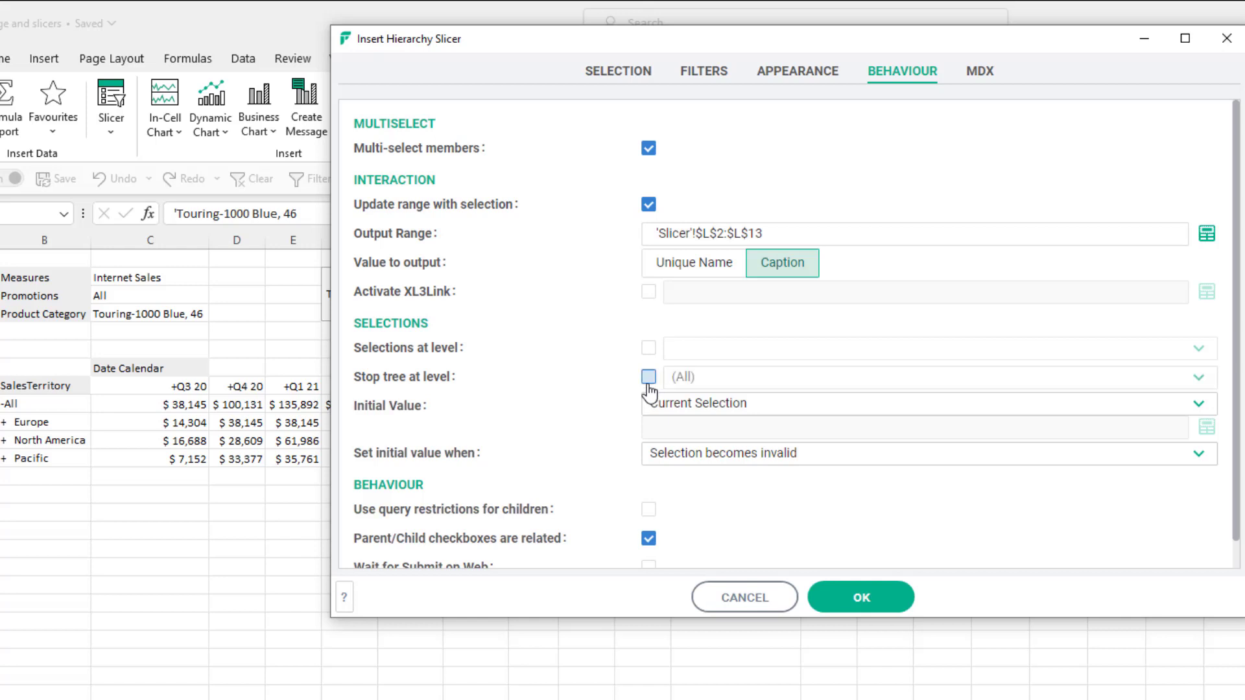
click(648, 376)
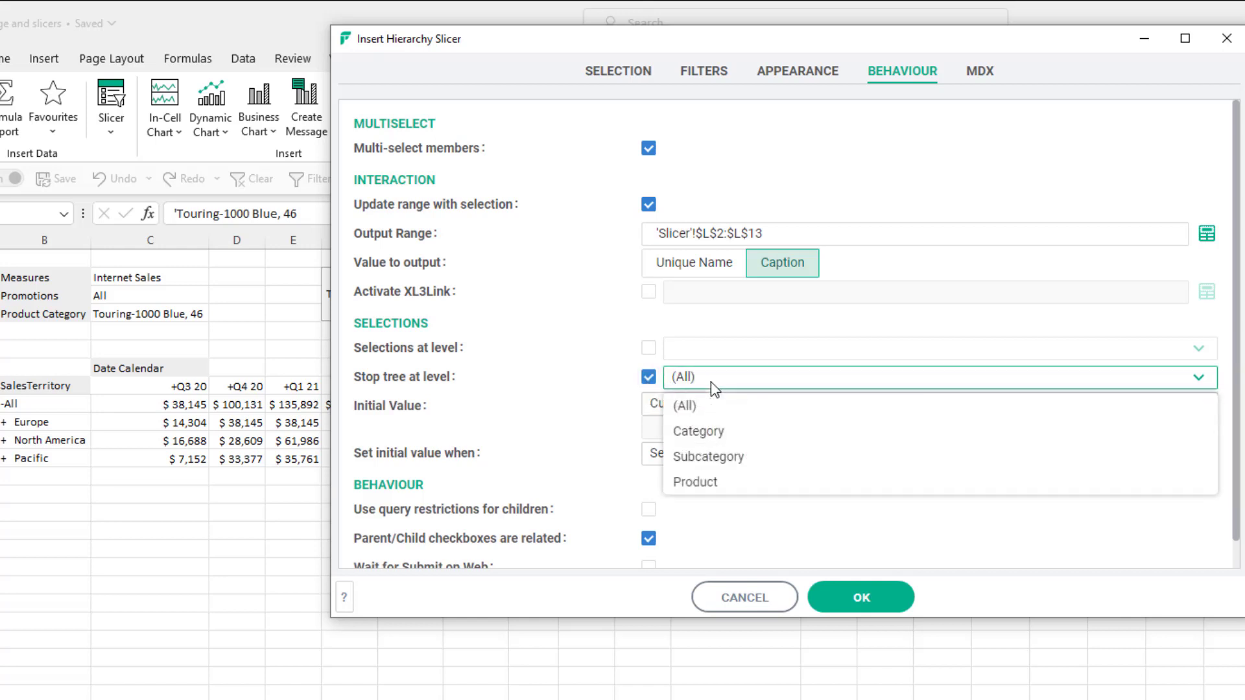
mouse_move(735, 459)
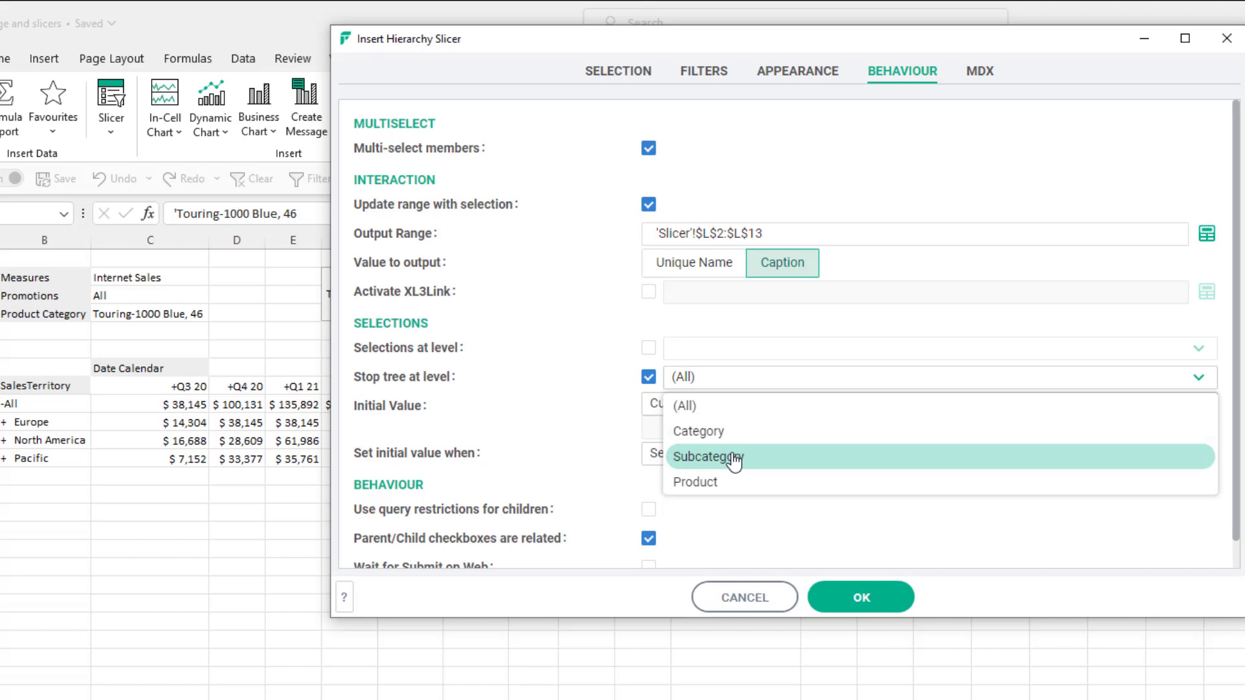
Step: Choose Subcategory as the stop level and insert the finished Product slicer
click(708, 456)
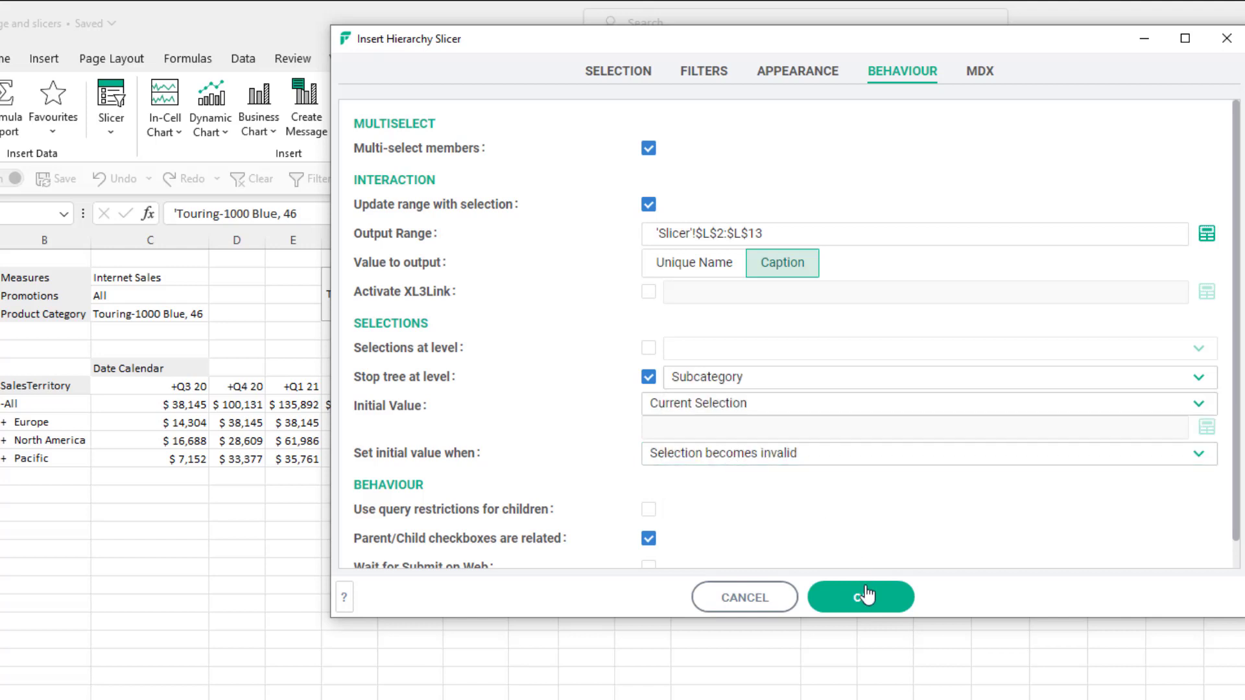
click(861, 597)
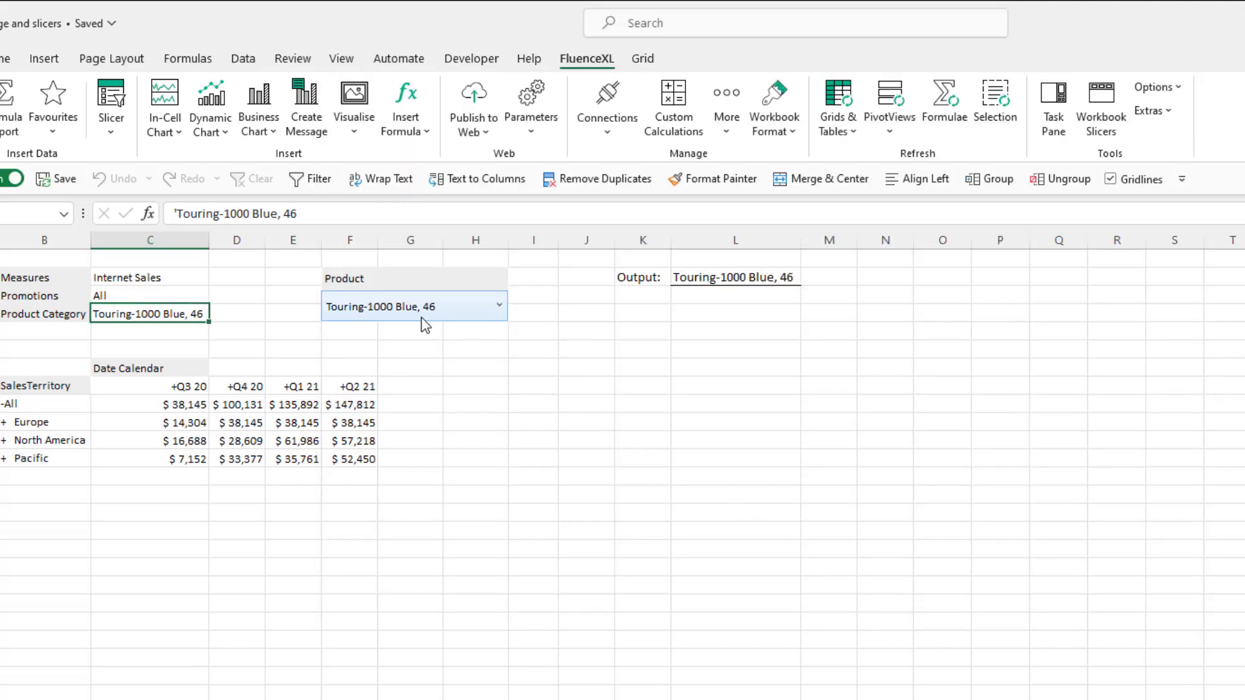
Step: Expand All > Bikes, tick Mountain Bikes and Road Bikes, and apply the selection
click(498, 306)
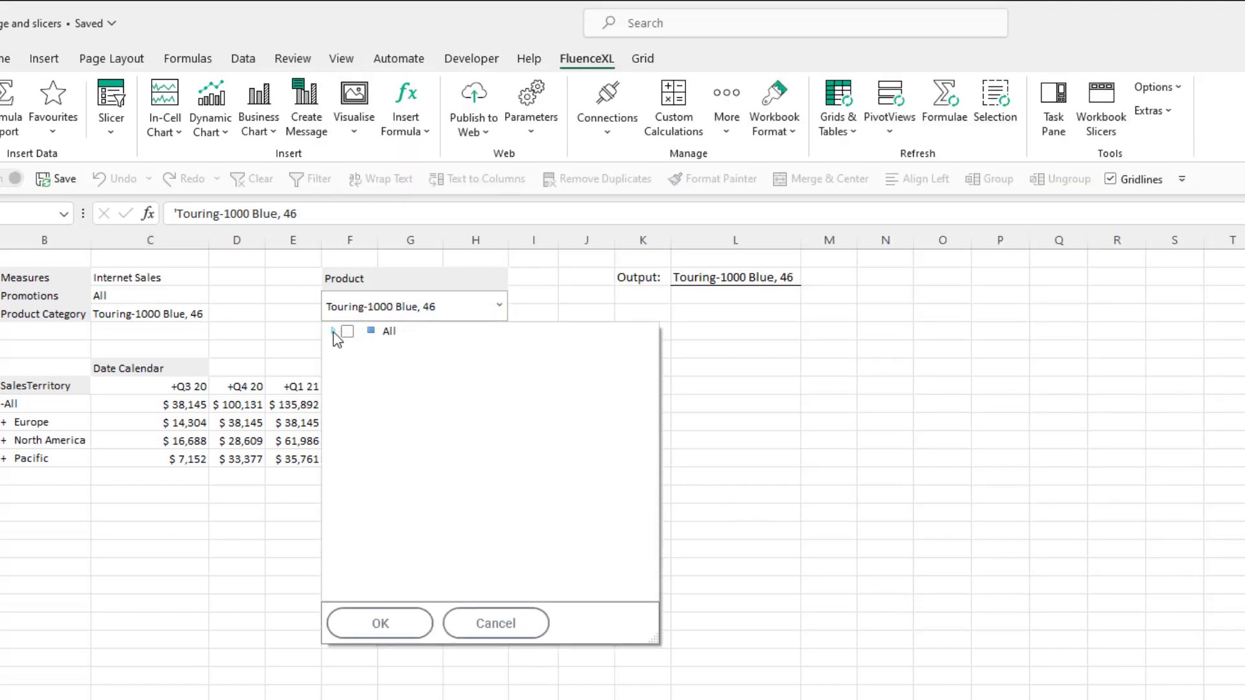
click(331, 332)
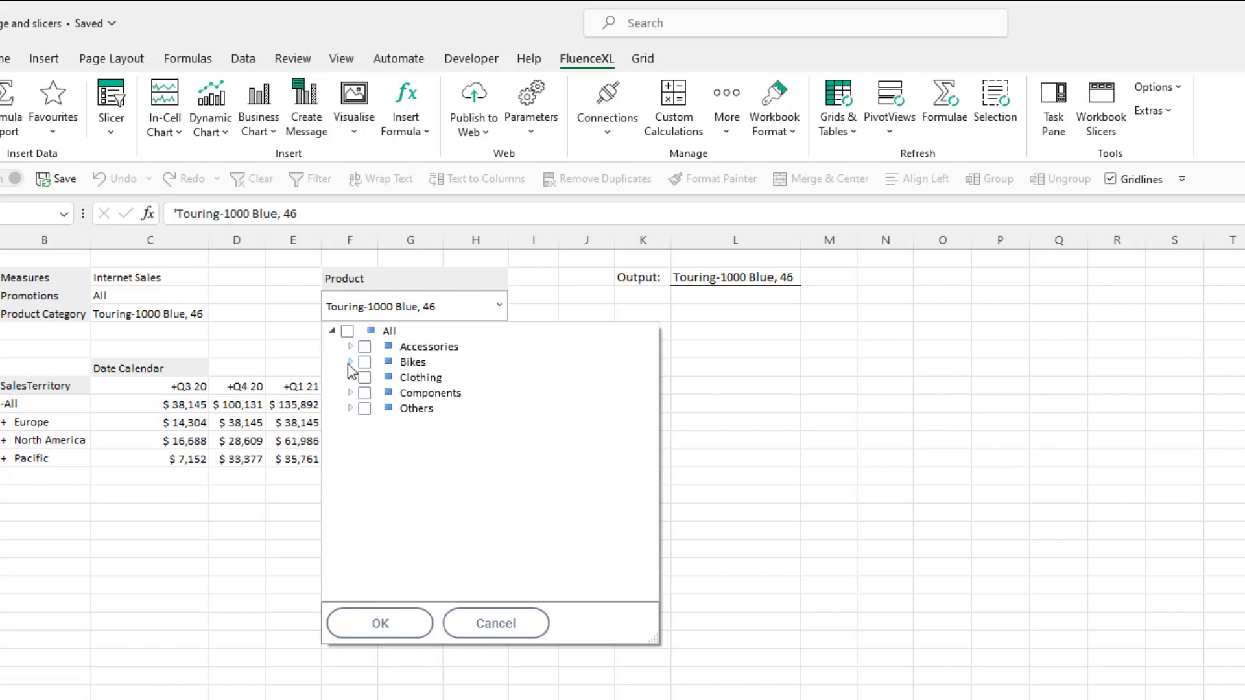
click(350, 362)
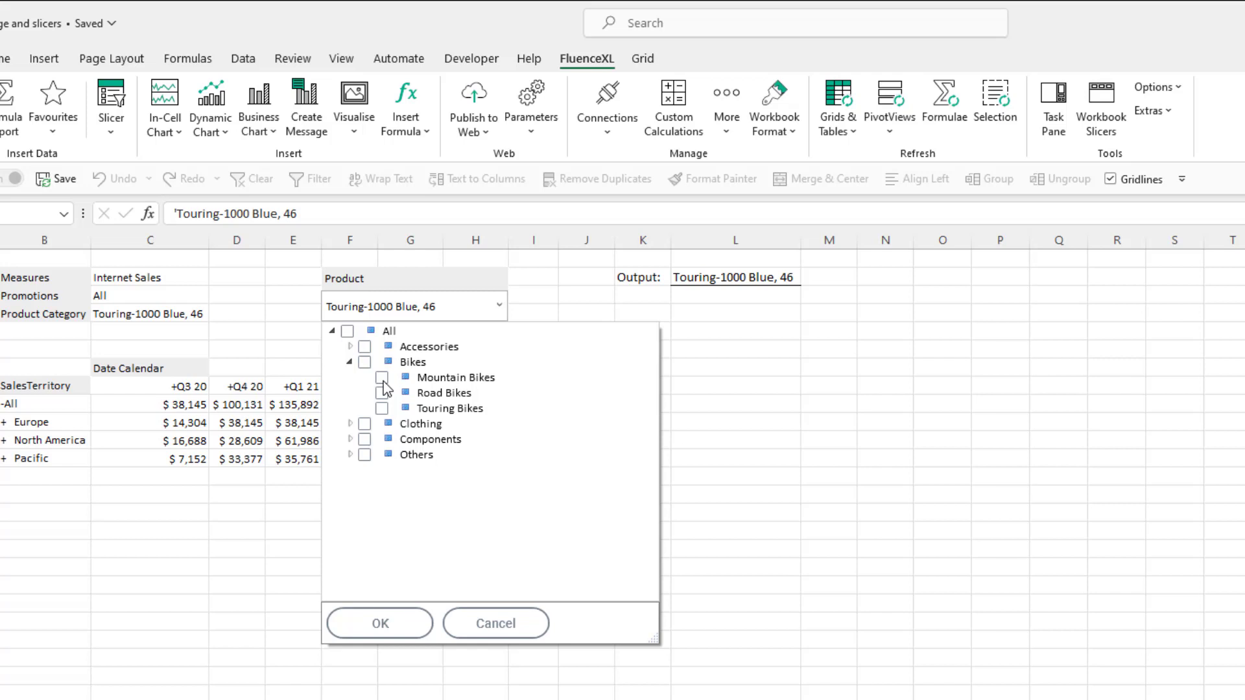
click(381, 377)
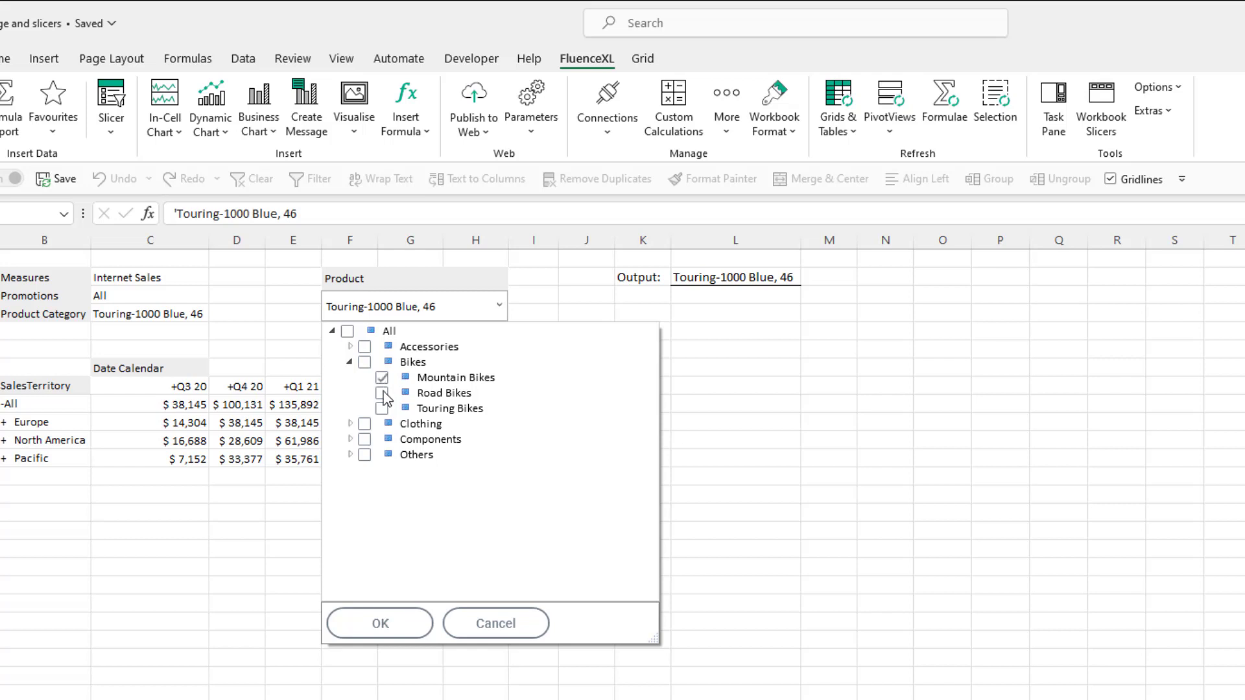
click(381, 394)
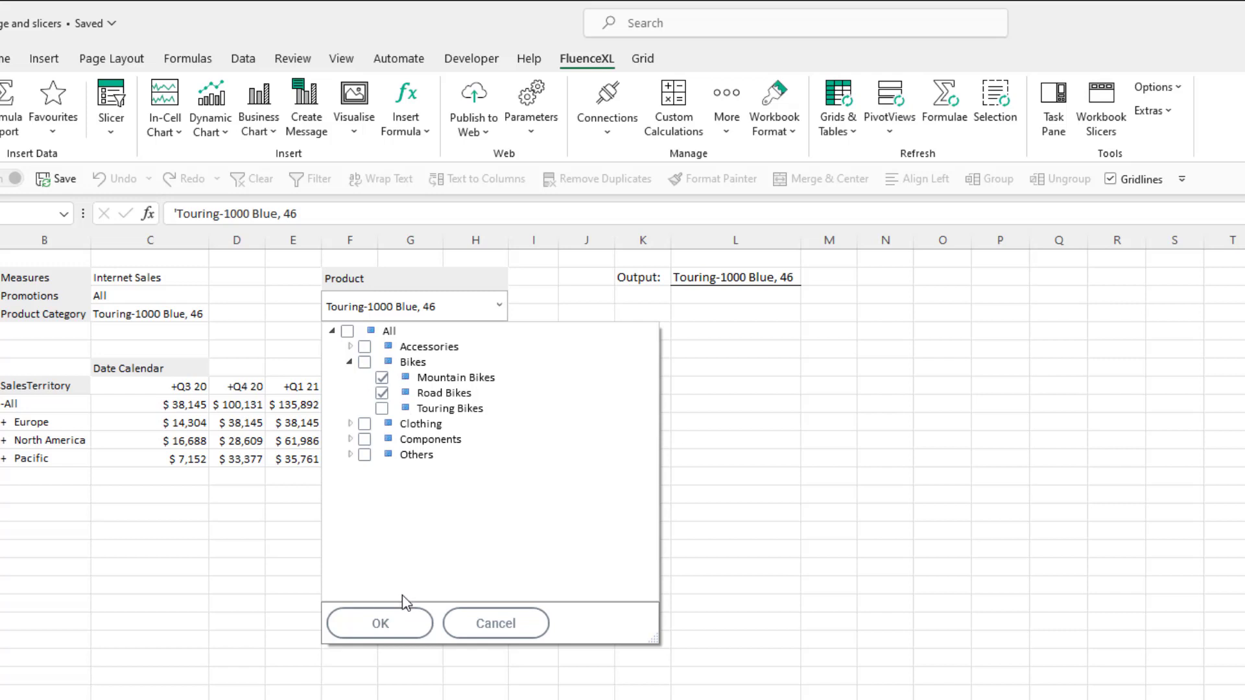
click(380, 623)
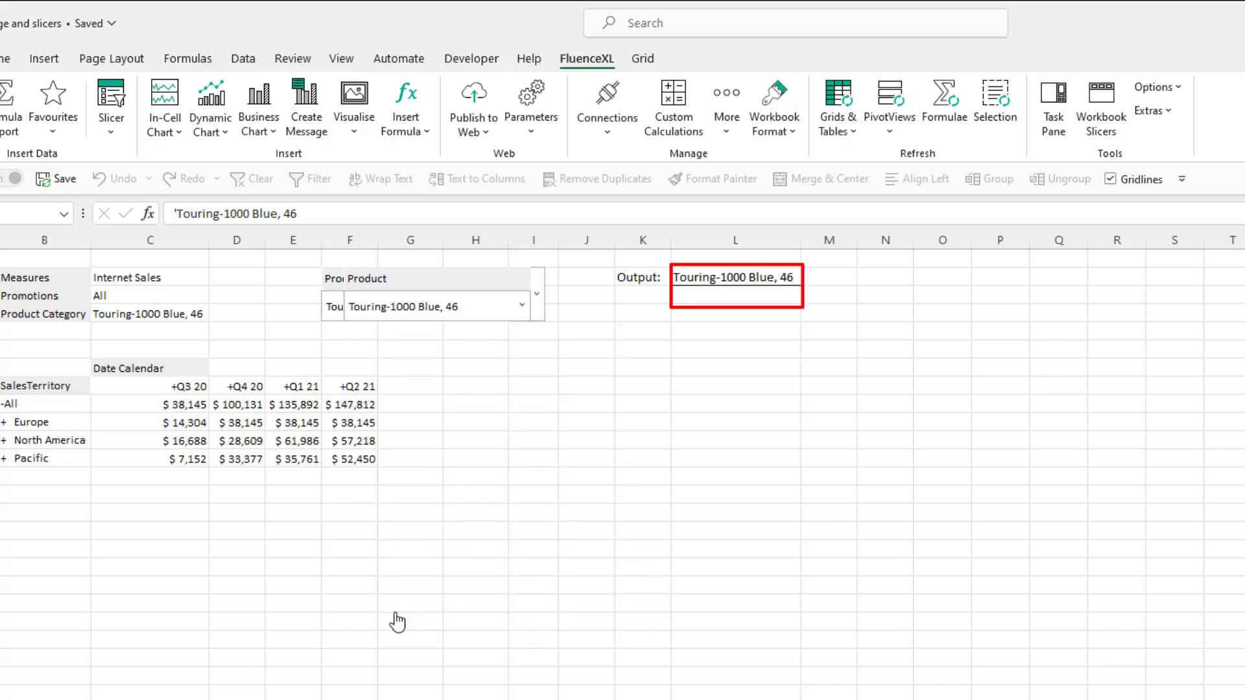